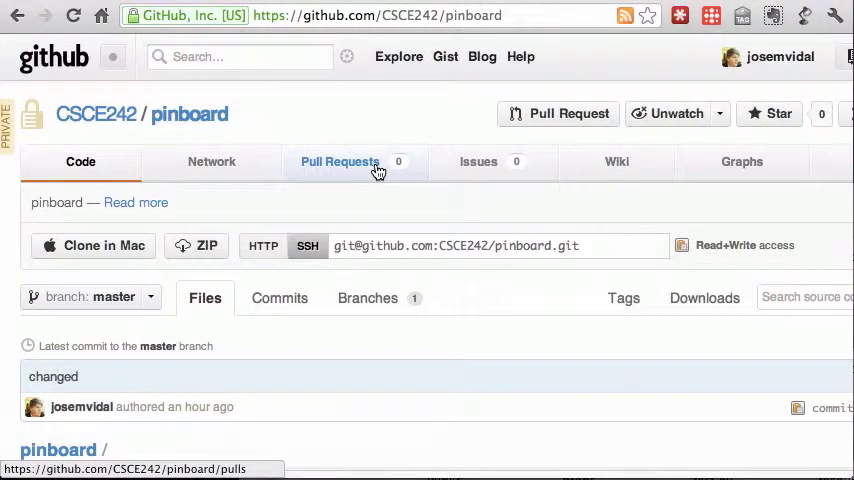
mouse_move(143, 181)
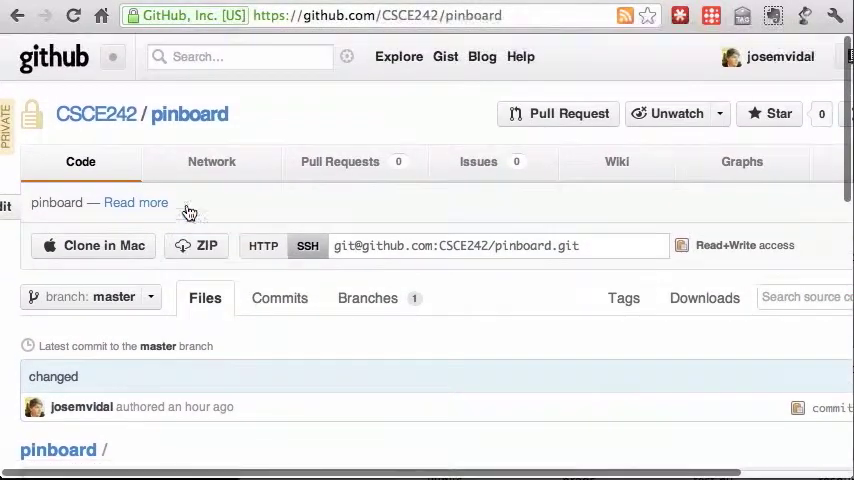
mouse_move(189, 114)
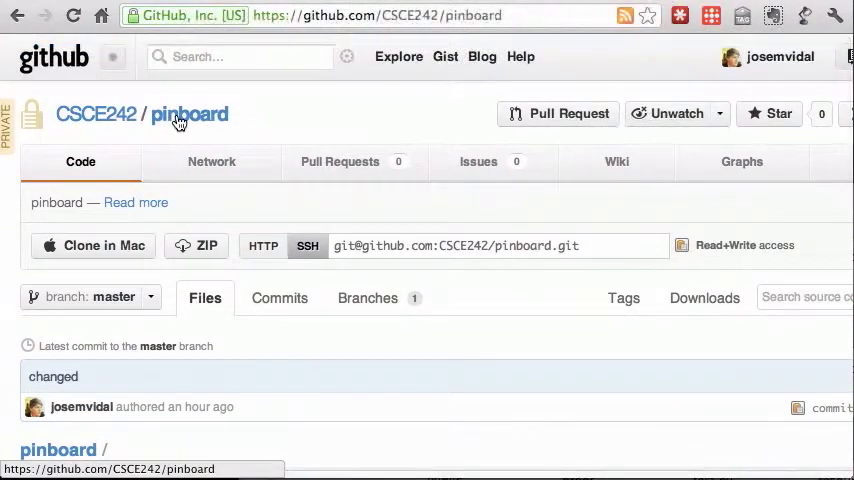
- Start importing a project from a remote Git repository, then abandon the import
scroll(down, 3)
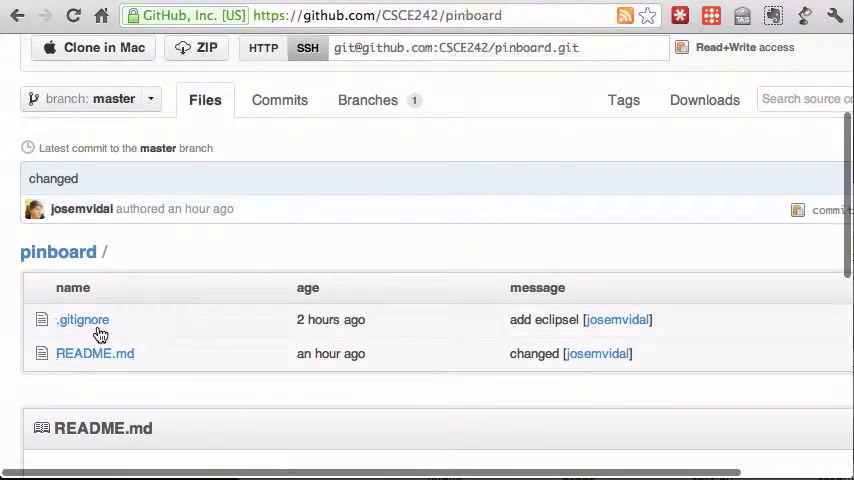
scroll(down, 3)
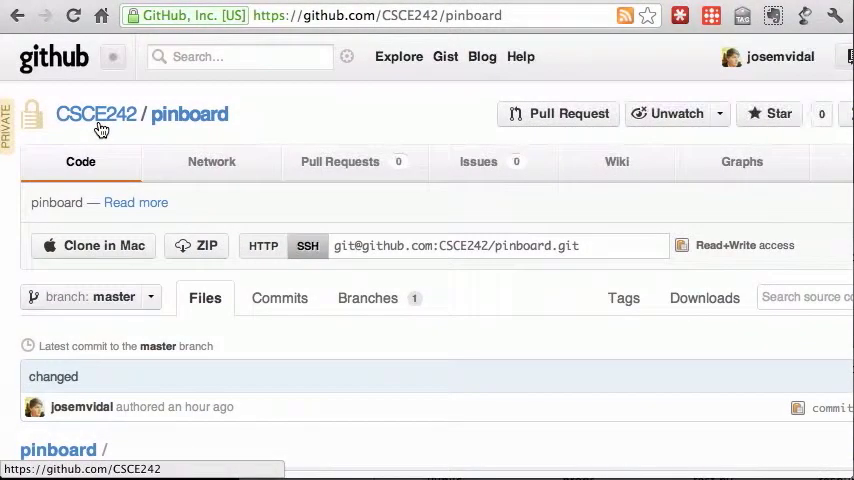
mouse_move(189, 120)
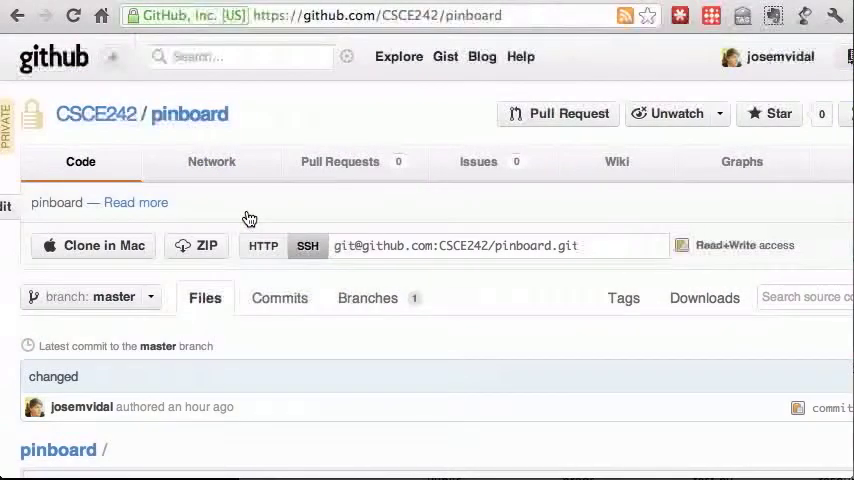
scroll(down, 3)
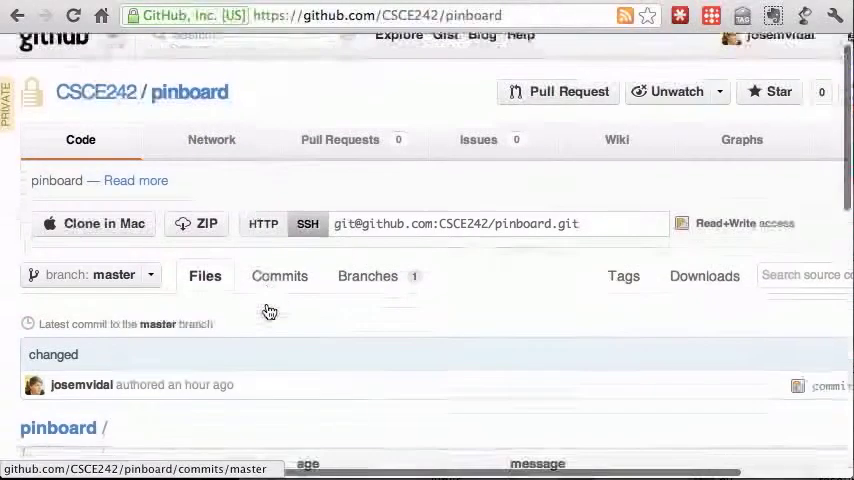
scroll(down, 3)
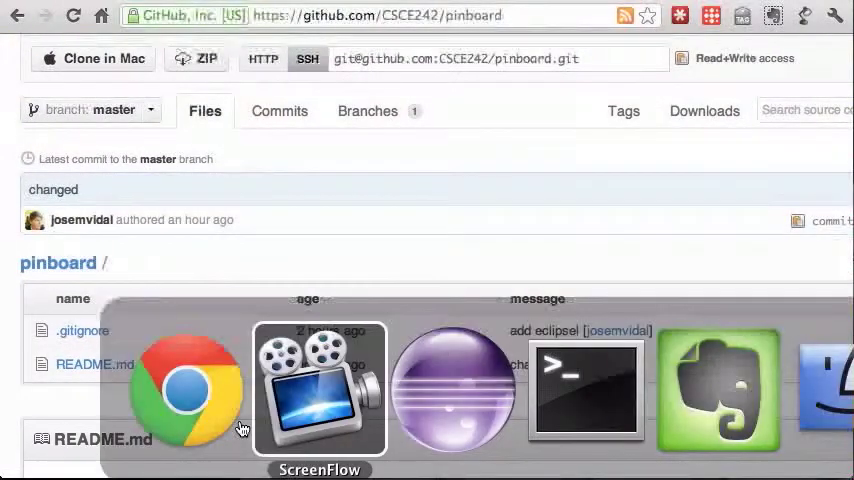
click(452, 390)
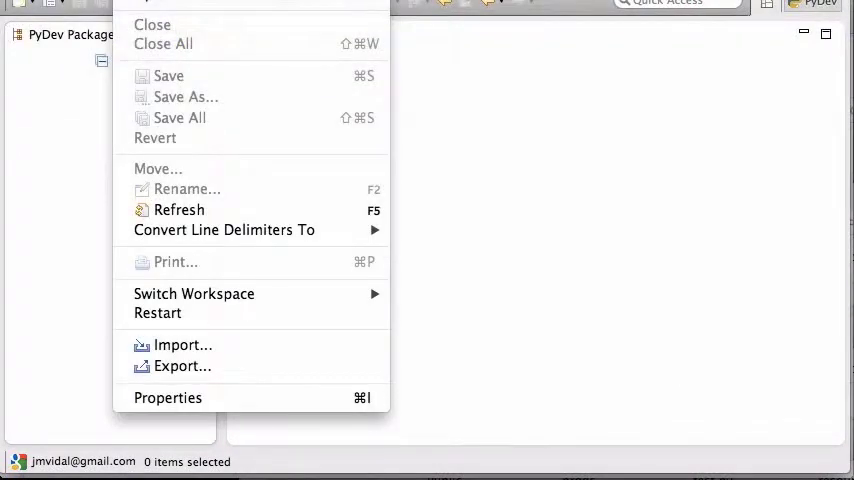
click(183, 345)
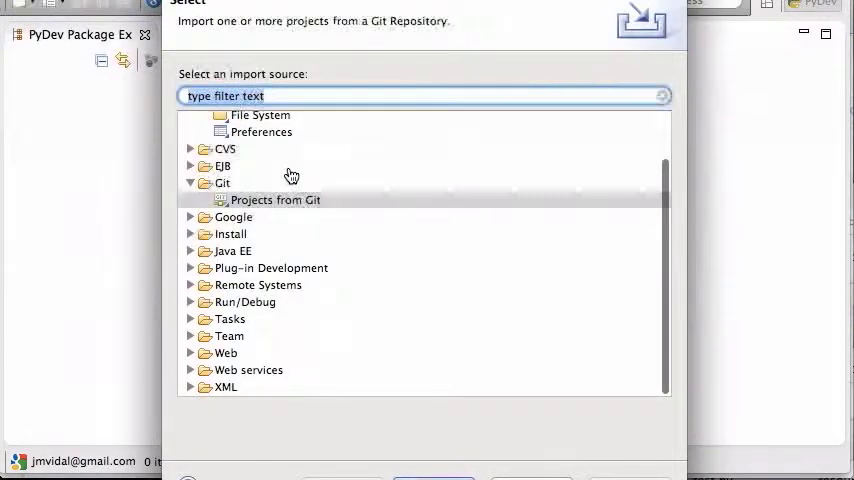
click(275, 200)
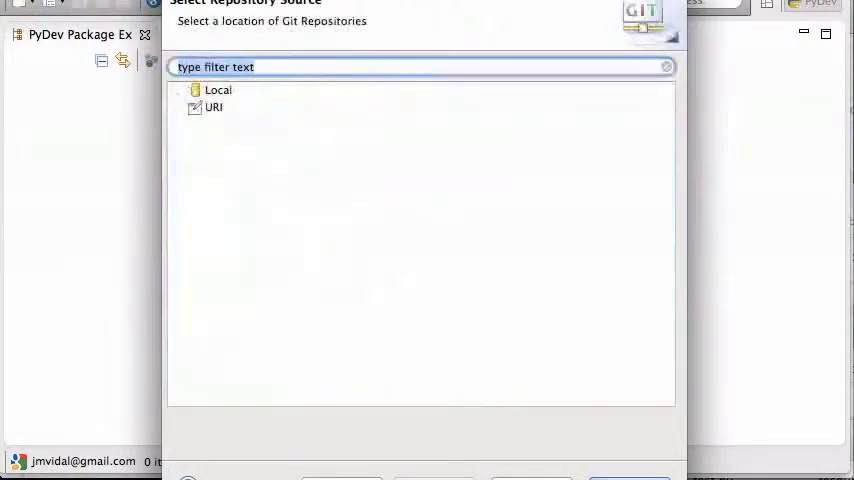
click(213, 107)
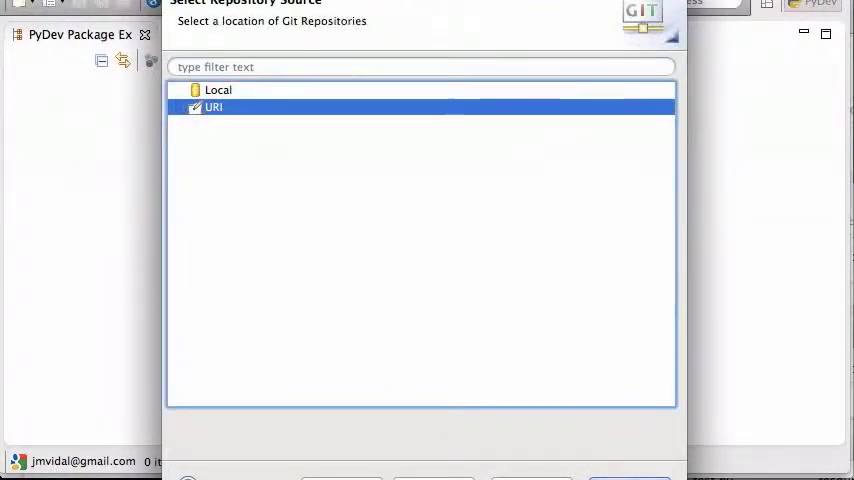
mouse_move(462, 476)
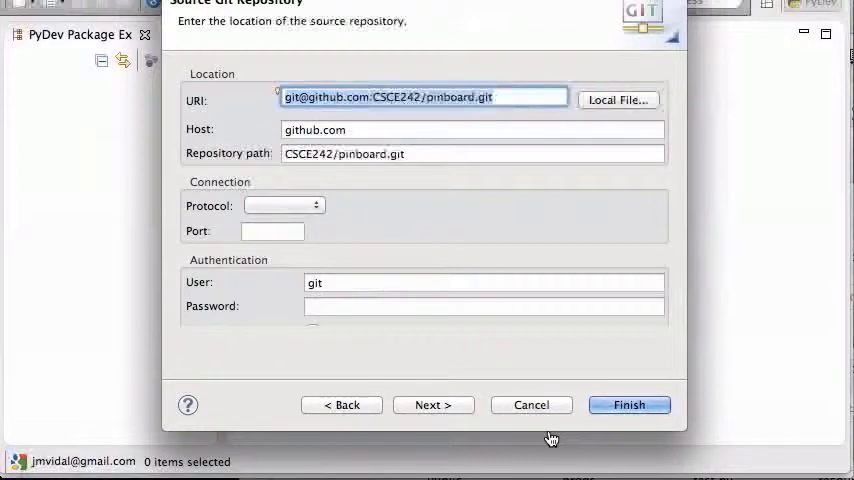
mouse_move(432, 205)
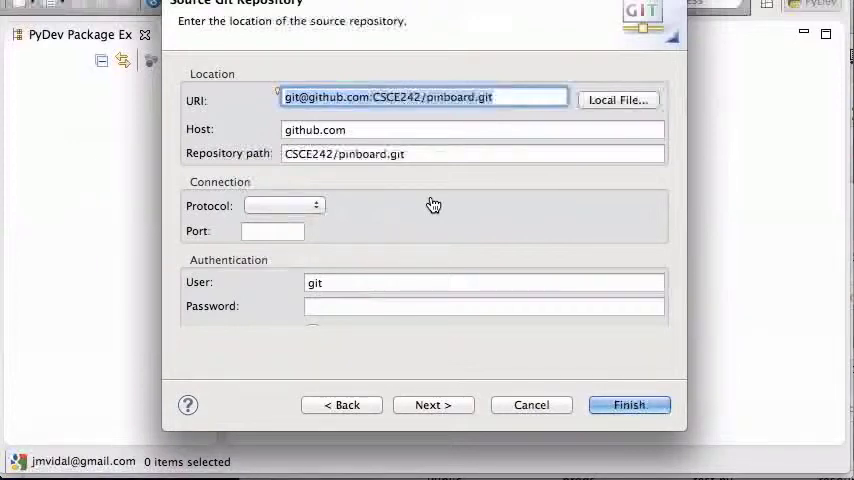
mouse_move(532, 316)
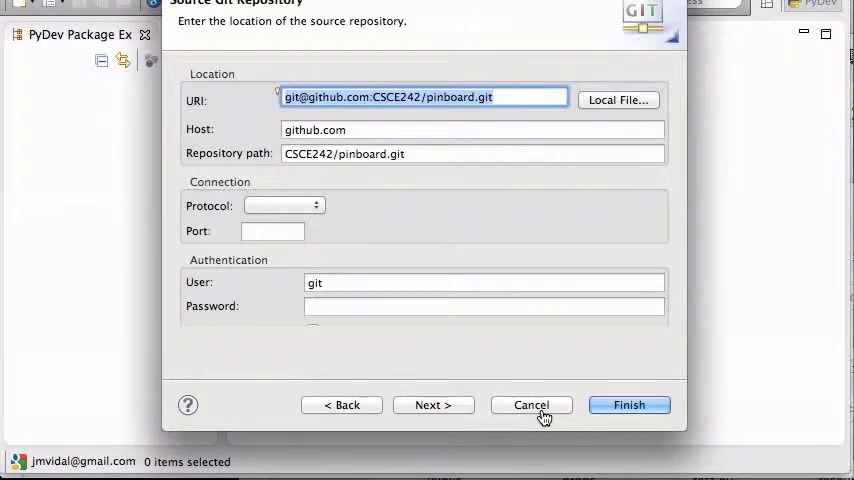
click(531, 405)
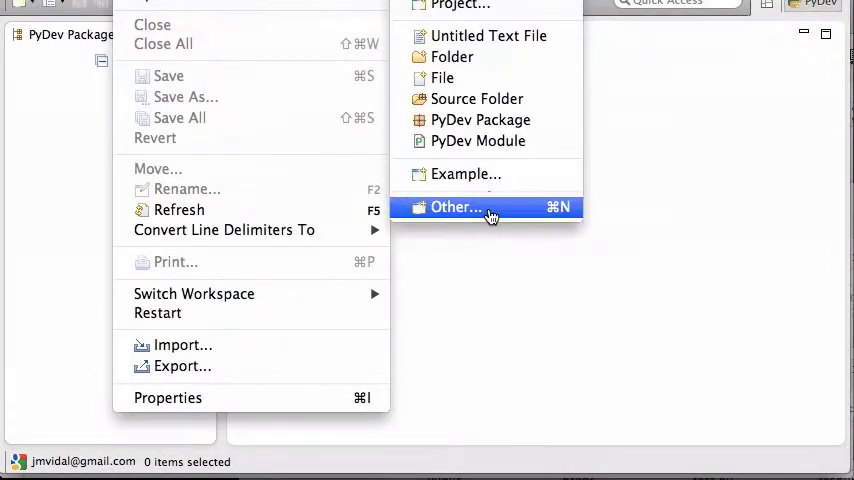
- Create Google App Engine project 'pintest' using the SDK at /usr/local/google_appengine
click(454, 207)
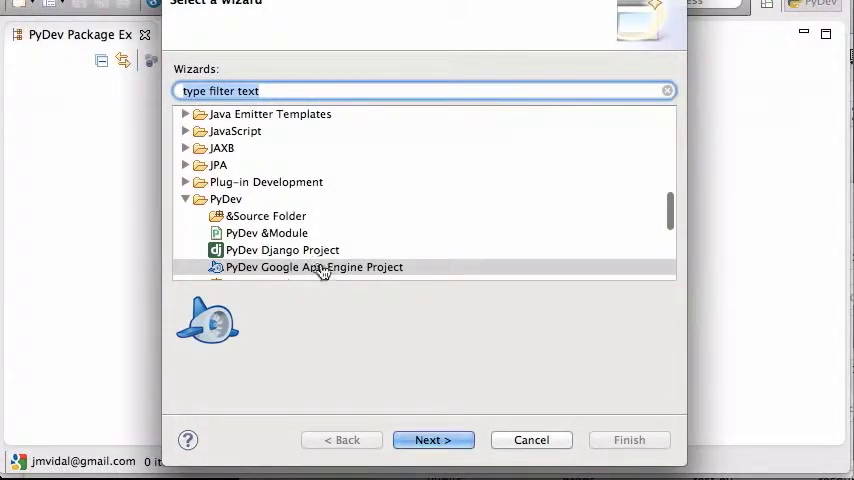
click(433, 440)
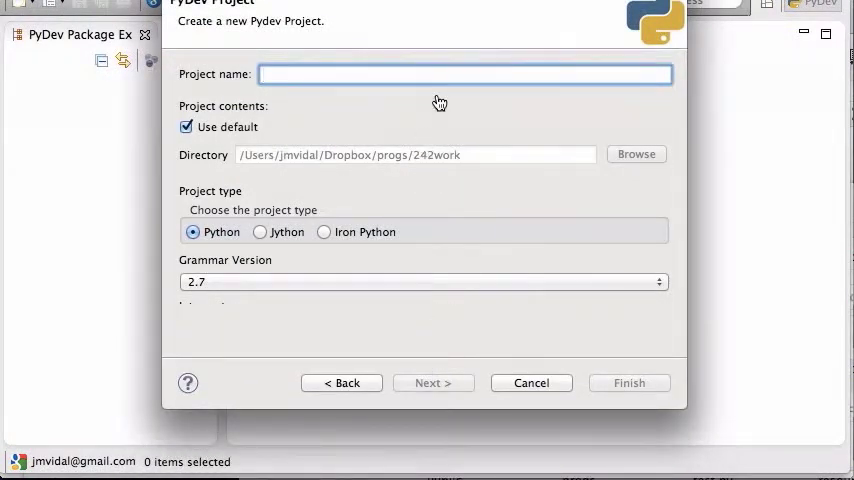
text(pintes)
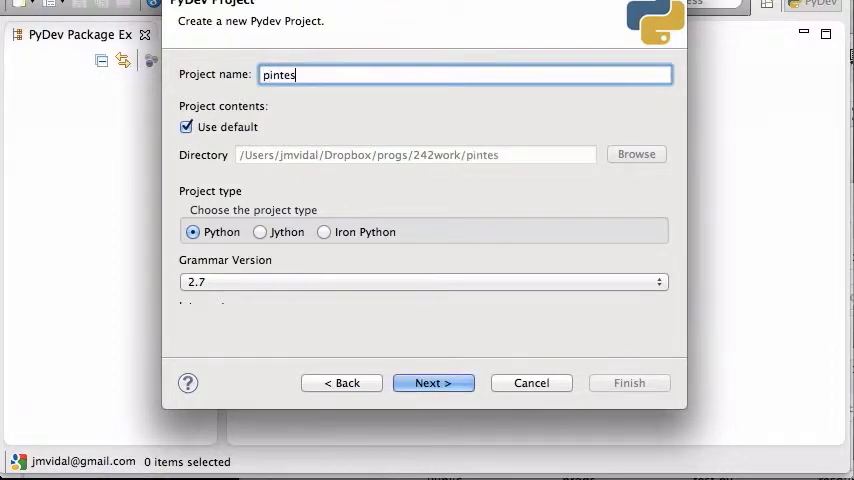
click(433, 383)
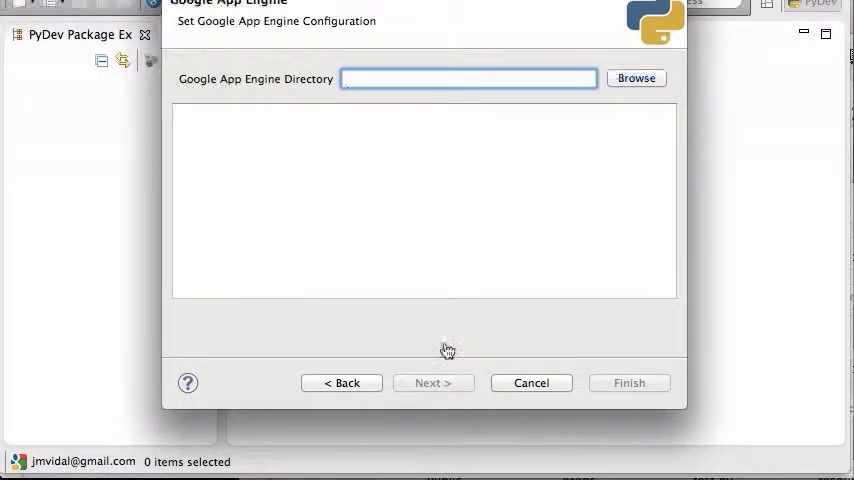
text(/usr/local/goo)
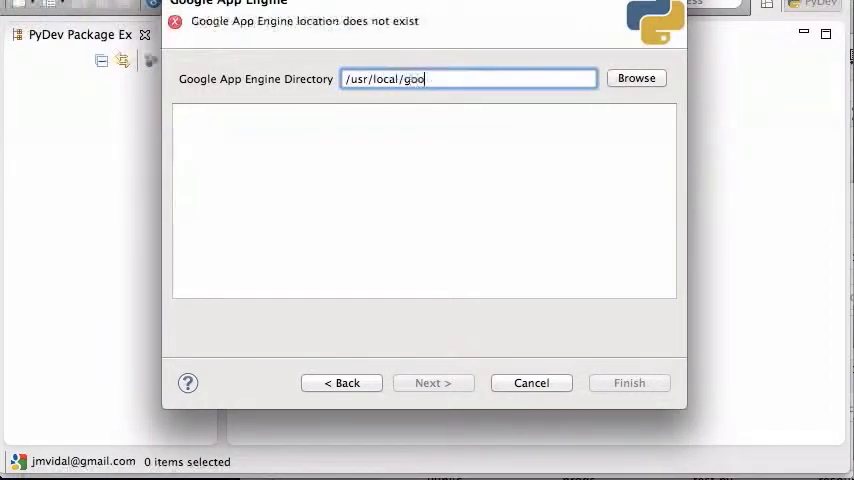
text(gle_appengine)
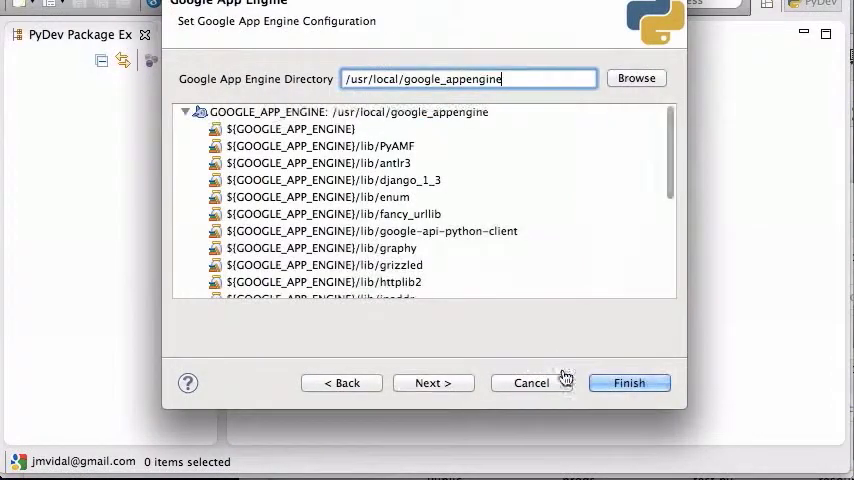
click(629, 382)
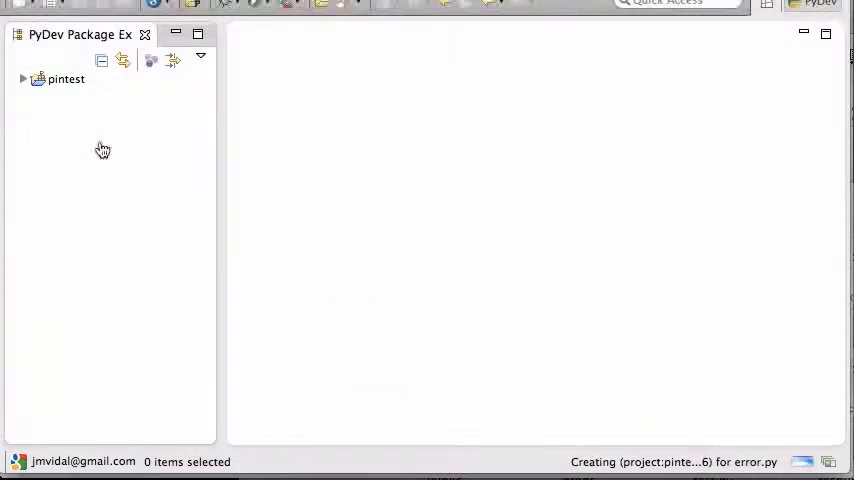
- In Terminal, list 242workspace/pintest, showing only .project and .pydevproject
click(23, 79)
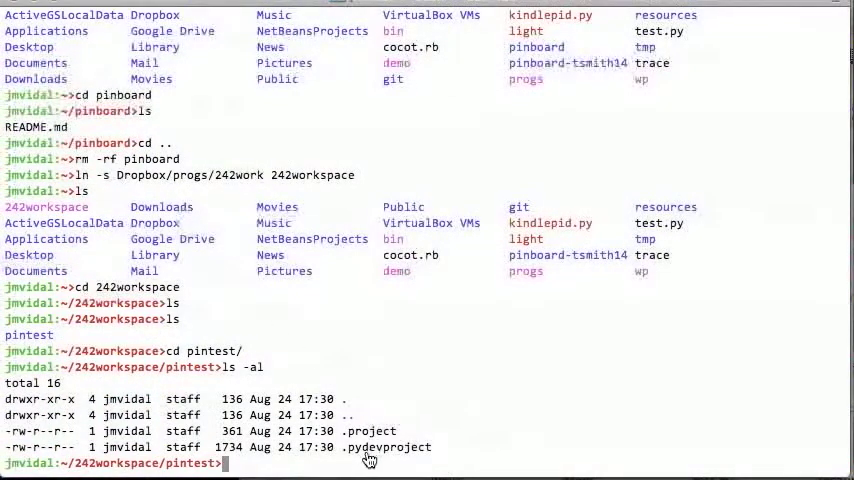
text(cat)
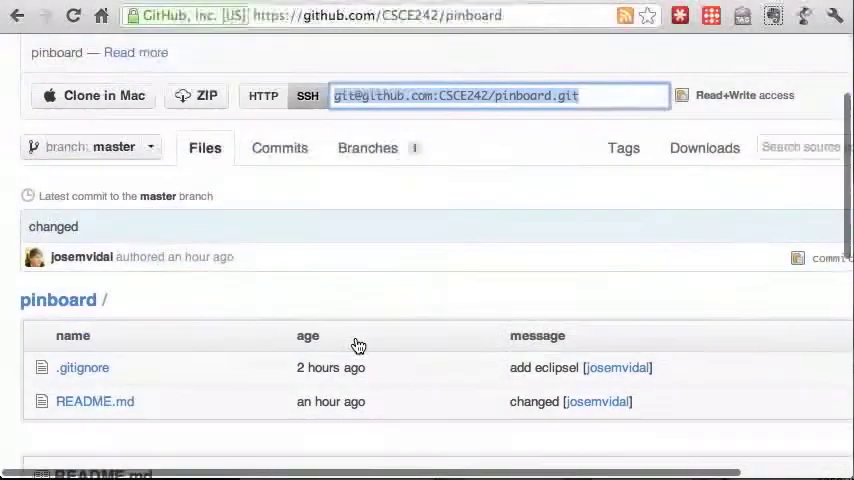
scroll(up, 3)
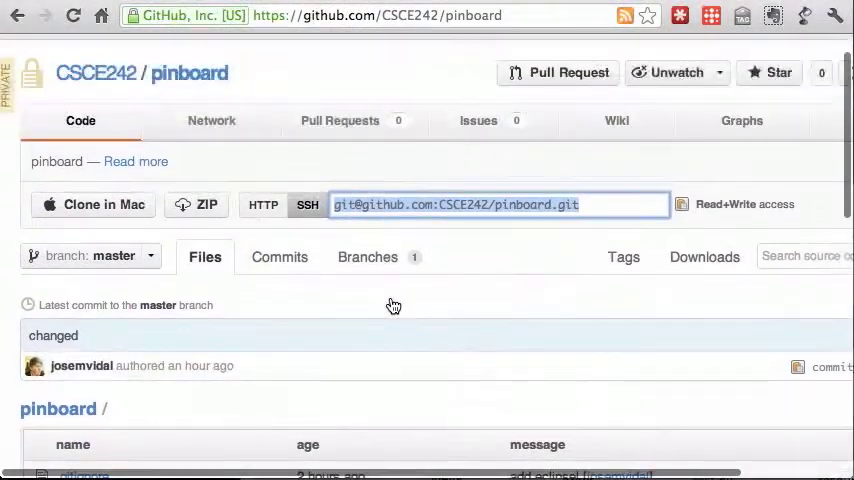
mouse_move(470, 208)
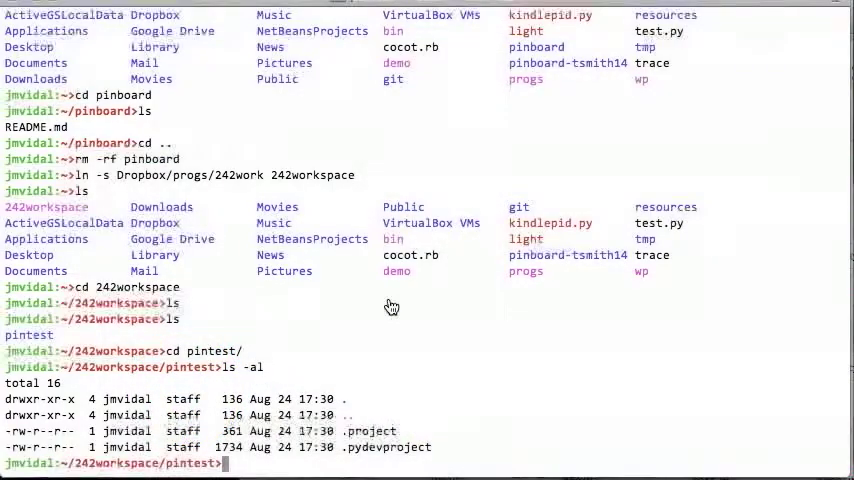
text(cd ~)
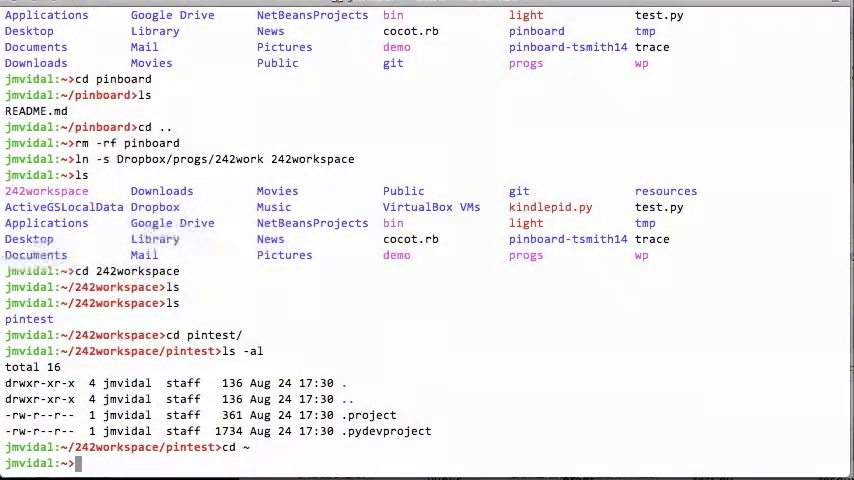
text(git clone git@github.com:CSCE242/pinboard.git)
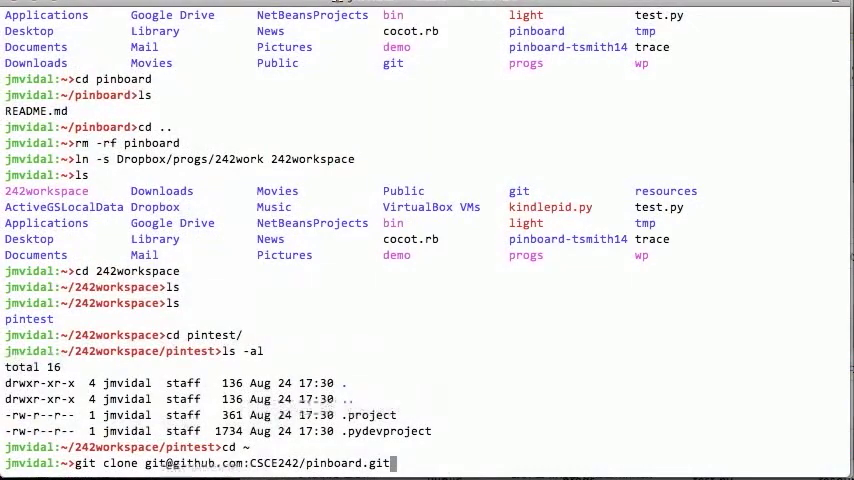
key(Return)
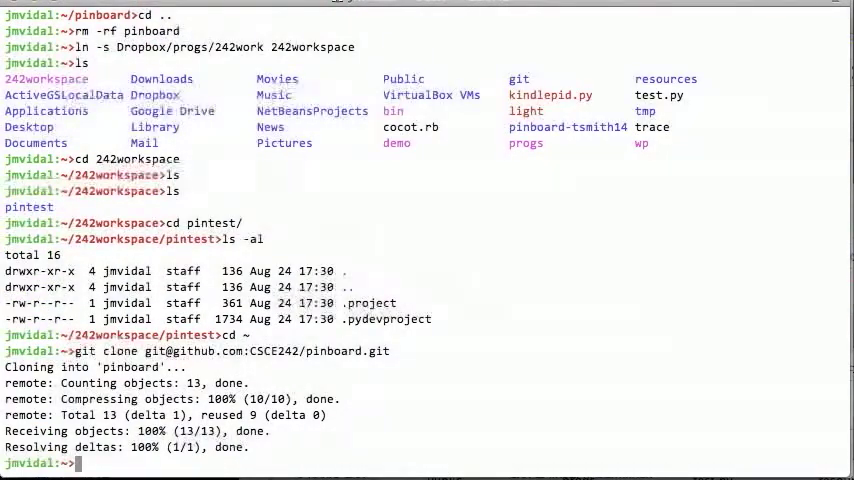
text(cd pinboard)
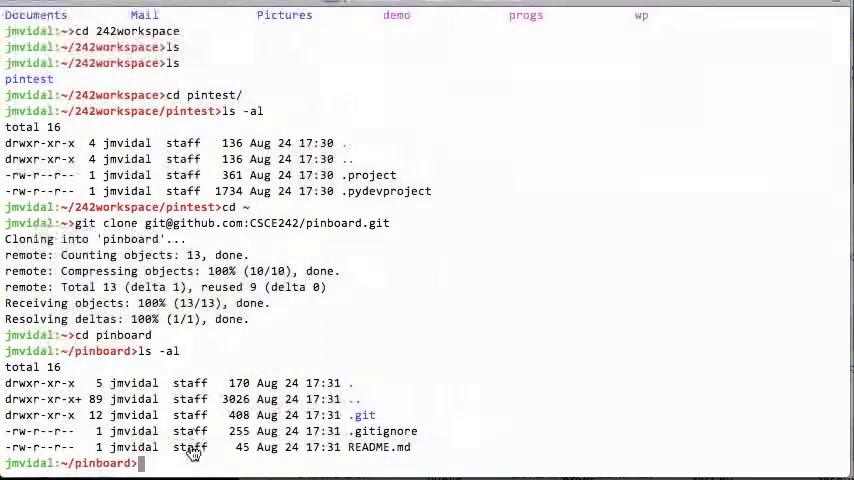
mouse_move(372, 423)
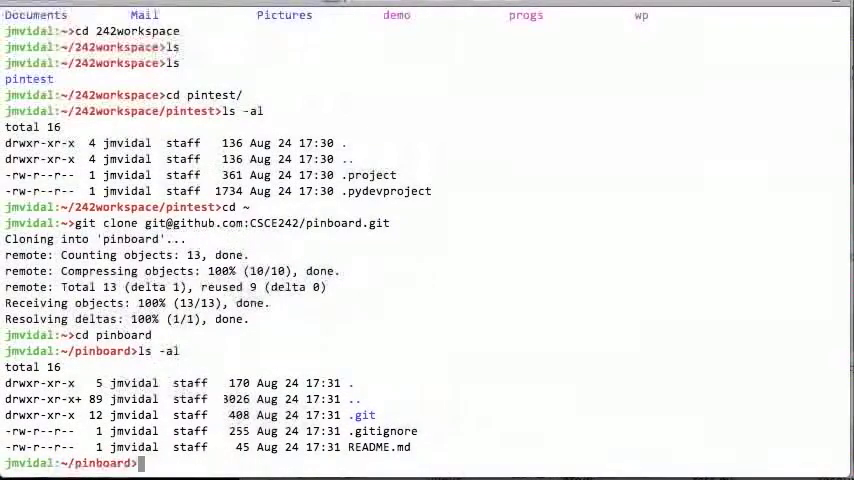
mouse_move(349, 444)
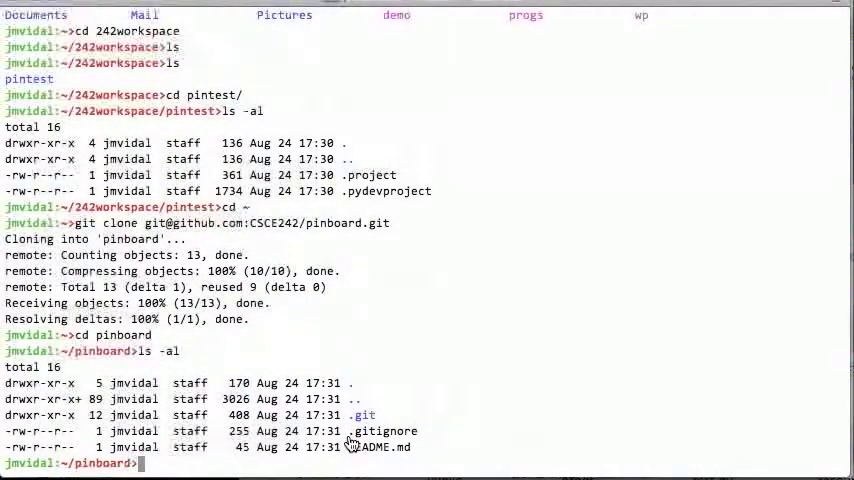
mouse_move(438, 458)
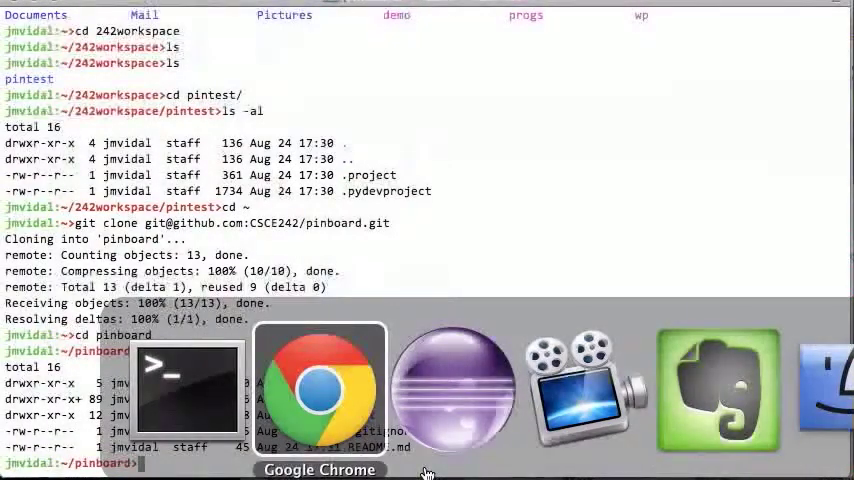
click(320, 390)
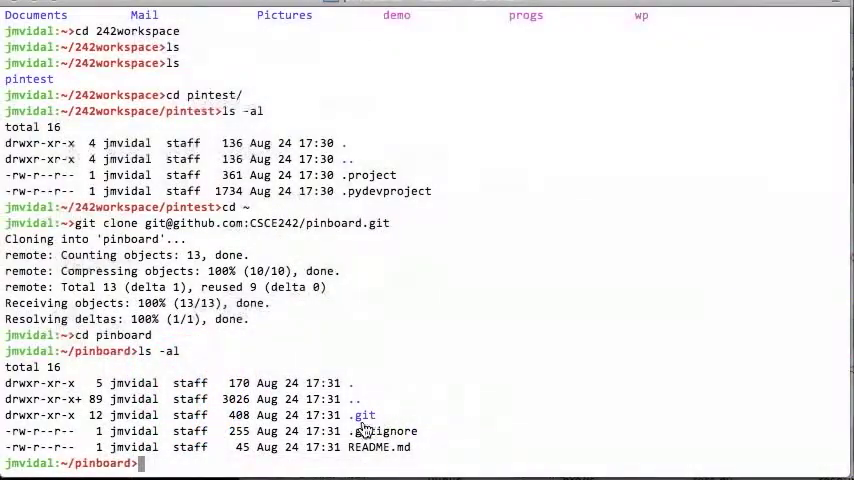
mouse_move(413, 266)
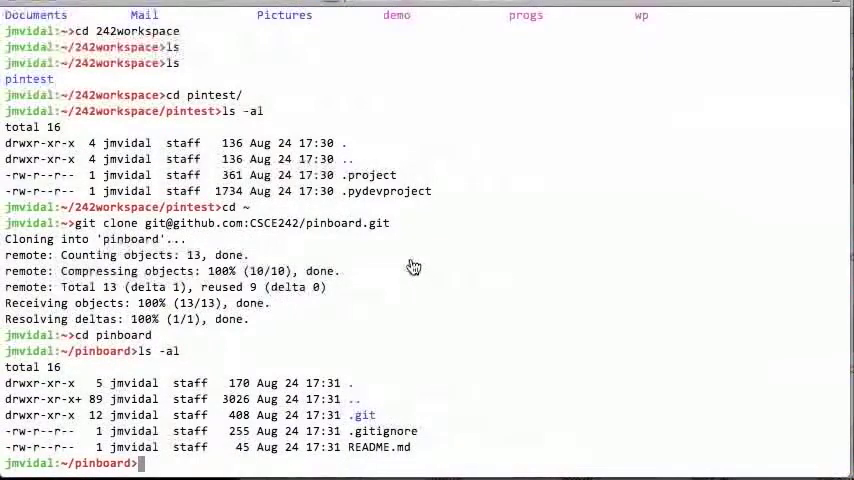
mouse_move(177, 118)
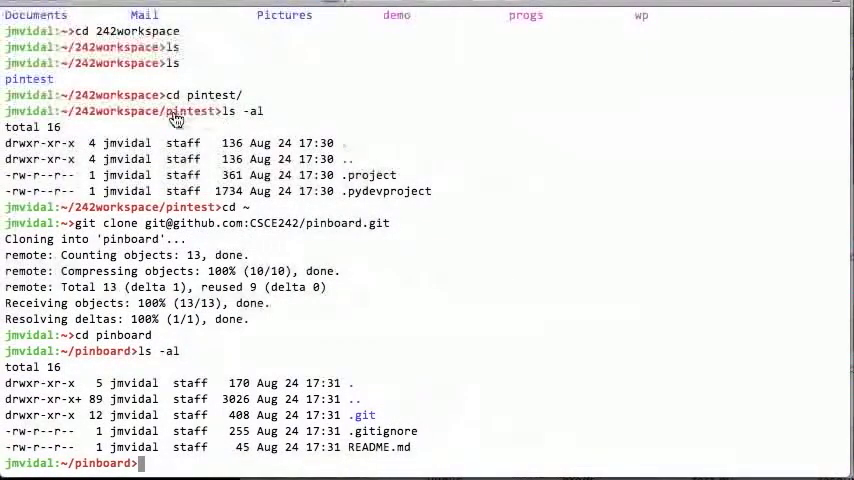
mouse_move(240, 188)
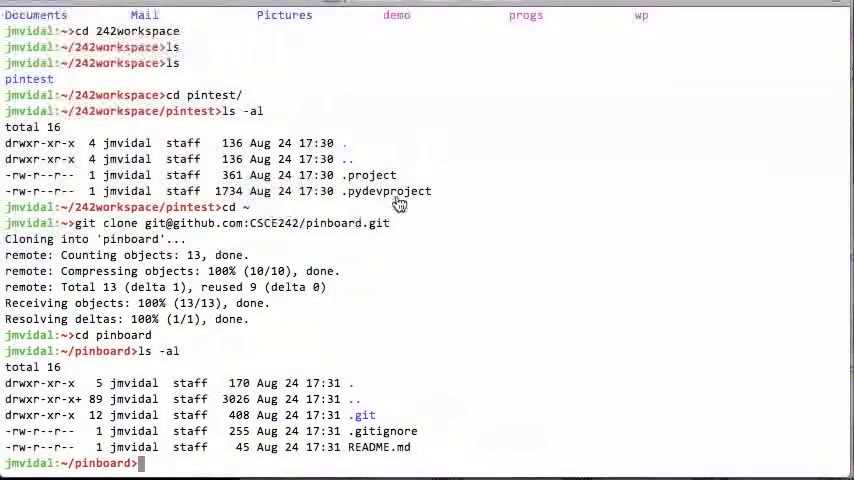
mouse_move(405, 332)
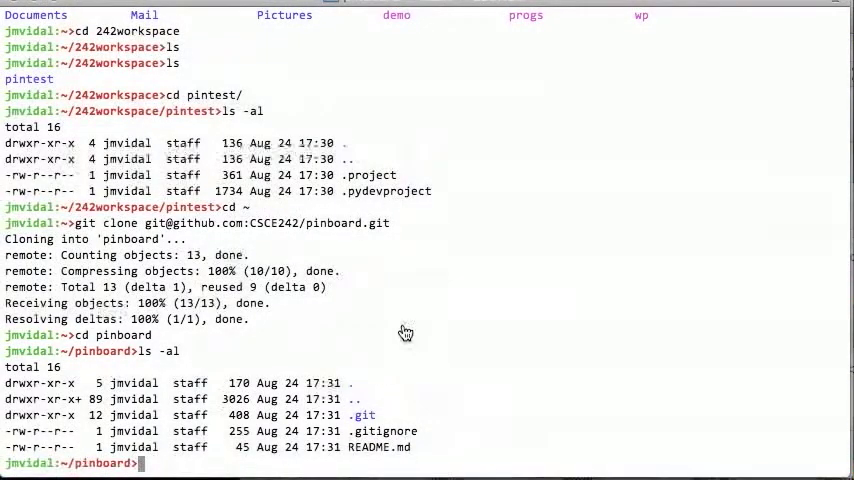
mouse_move(395, 418)
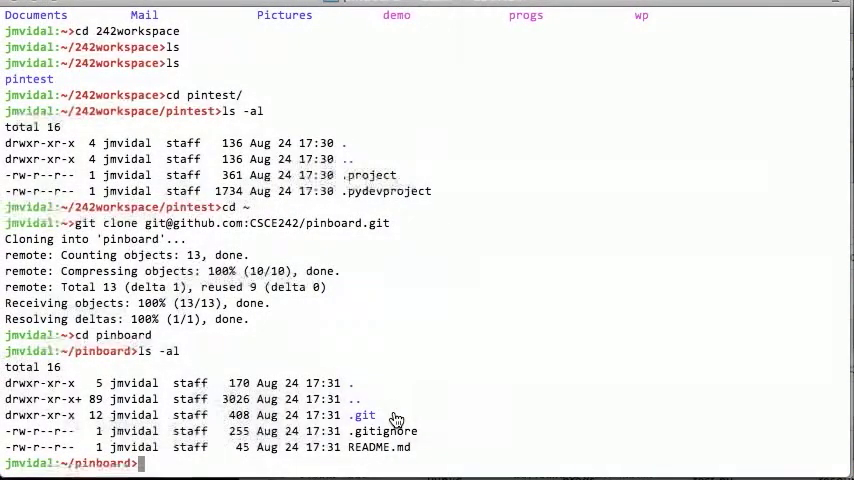
mouse_move(338, 461)
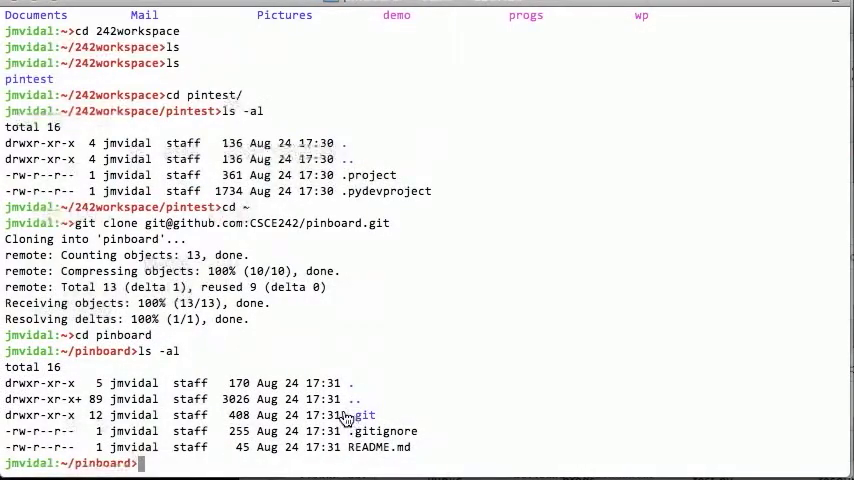
mouse_move(400, 428)
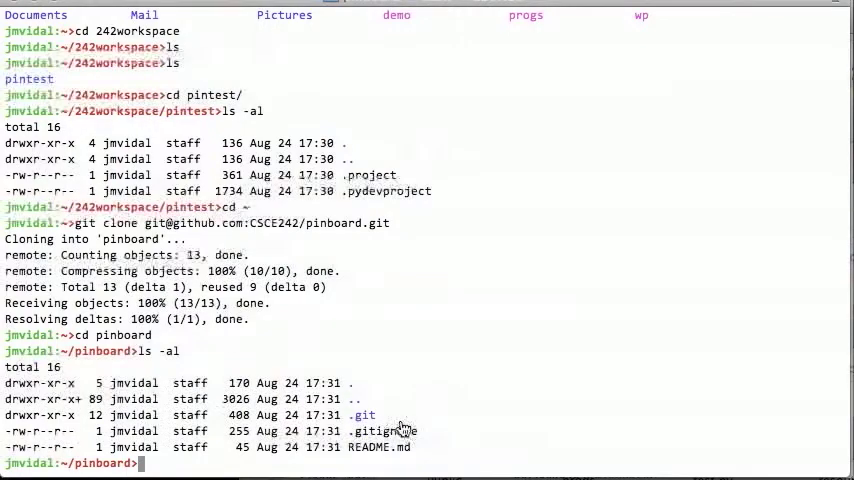
mouse_move(352, 433)
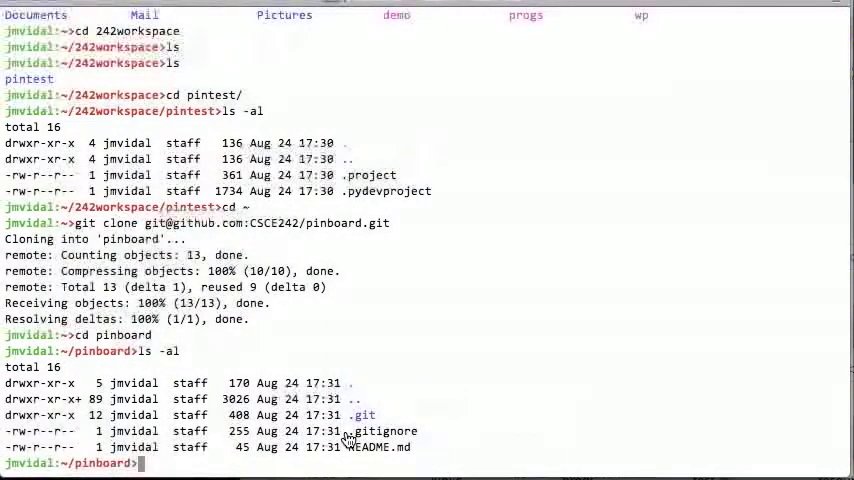
- Move into ../242workspace/pintest and copy ~/pinboard/.gitignore there
text(cd)
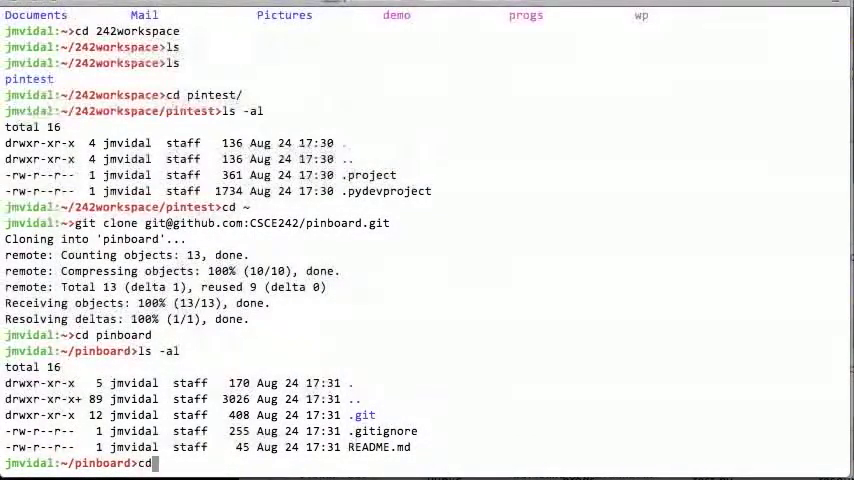
text(../)
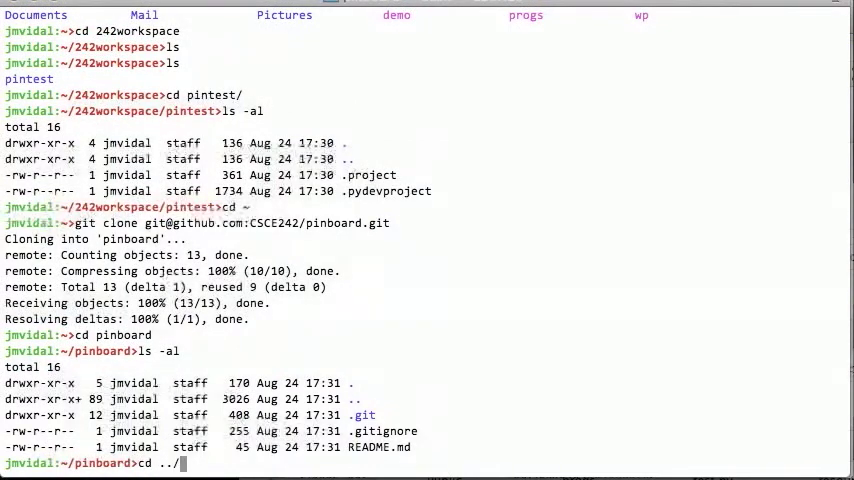
text(242workspace/pintest/)
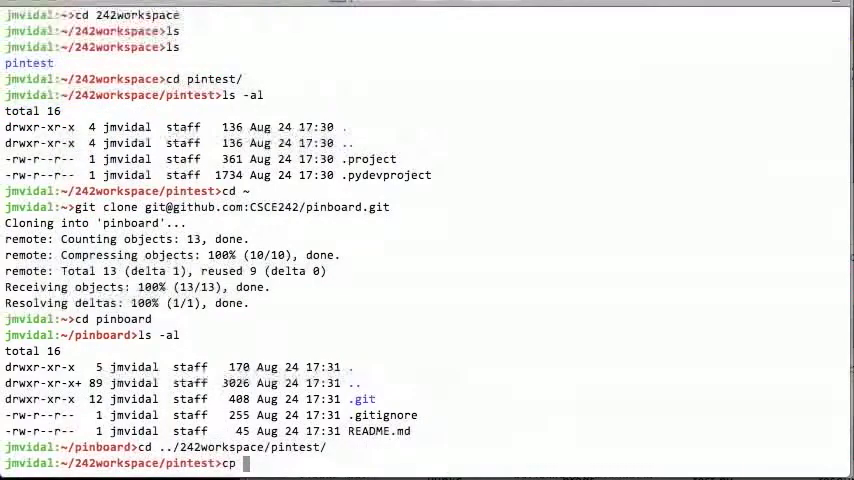
text(~/pinb)
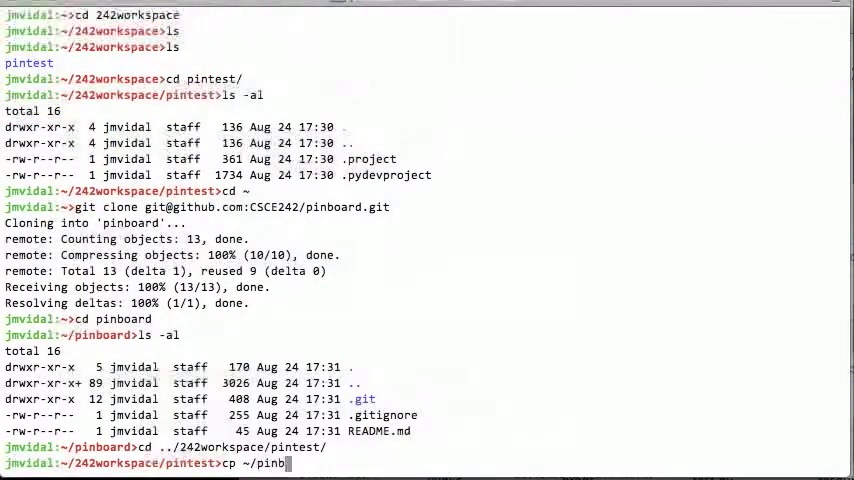
text(oard/.)
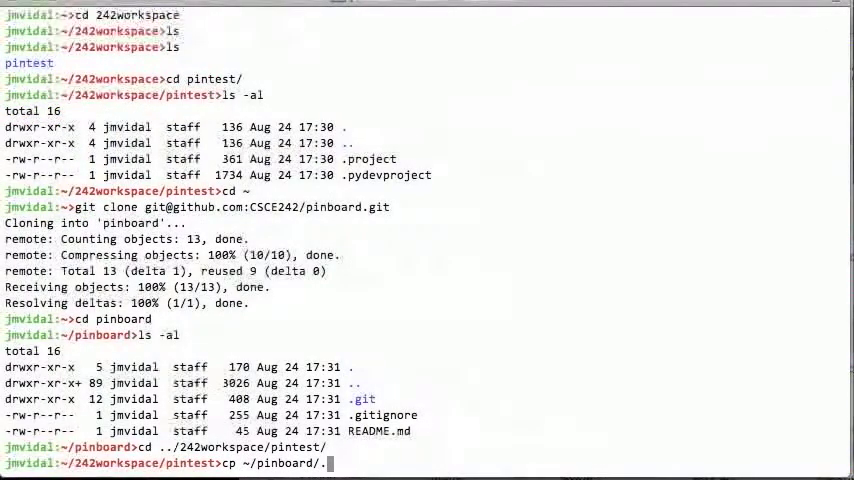
text(gitignore .)
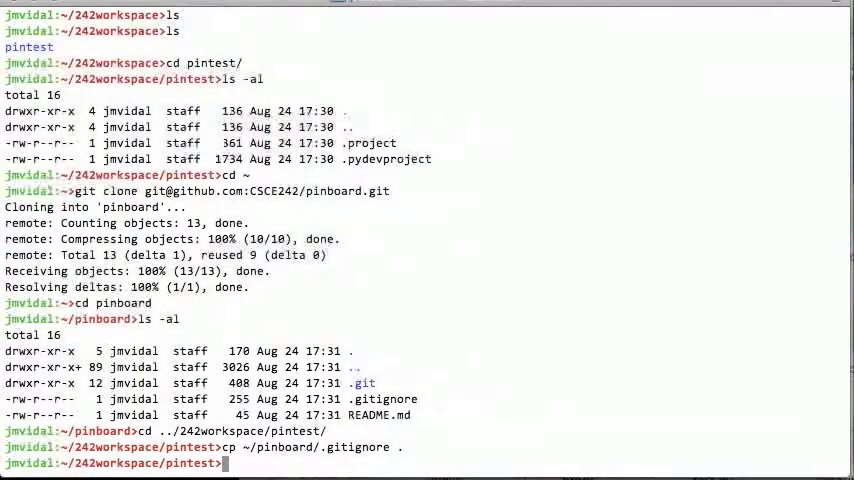
- Copy README.md and, recursively, the .git folder from ~/pinboard into pintest
text(cp ~/pinboard/)
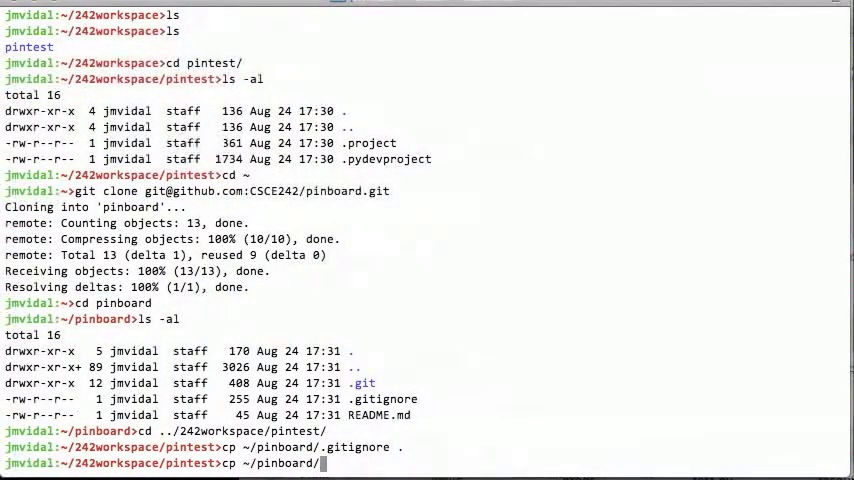
text(README.md .)
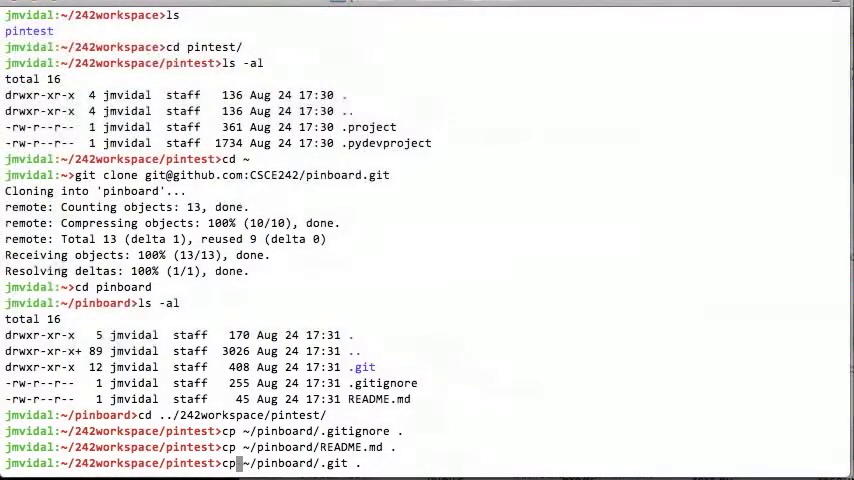
text(-r)
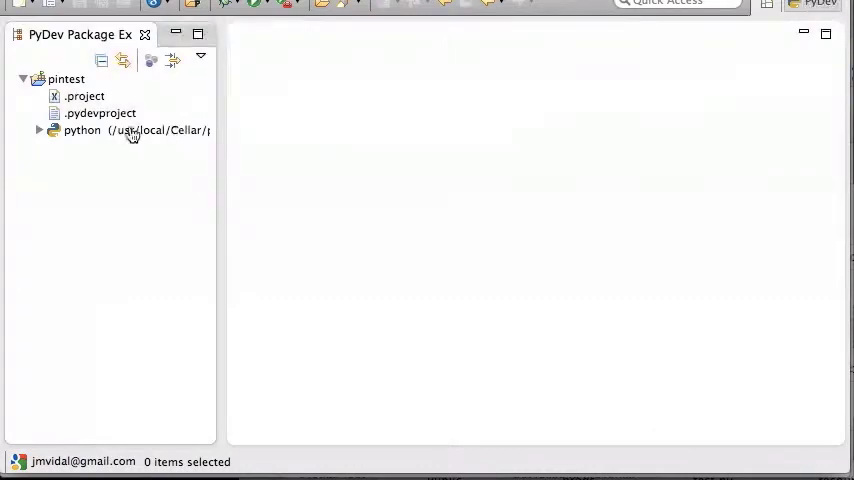
- Launch Team > Share Project for the pintest project, with Git as repository type
click(66, 79)
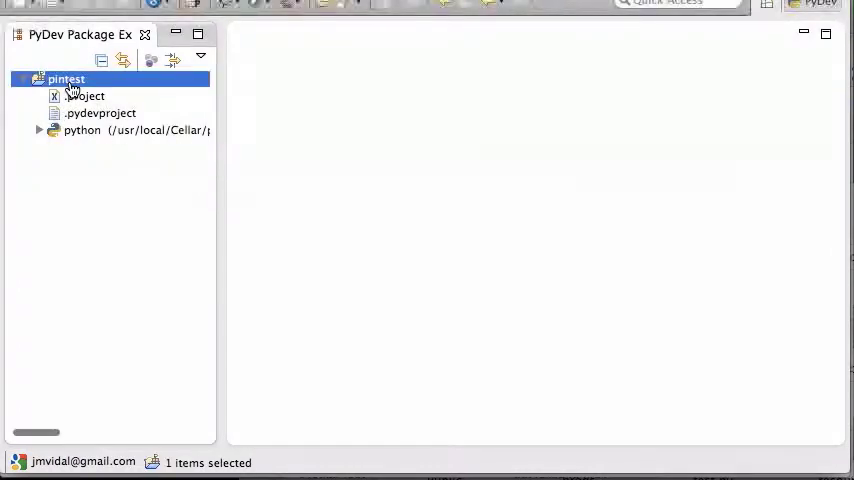
right_click(66, 79)
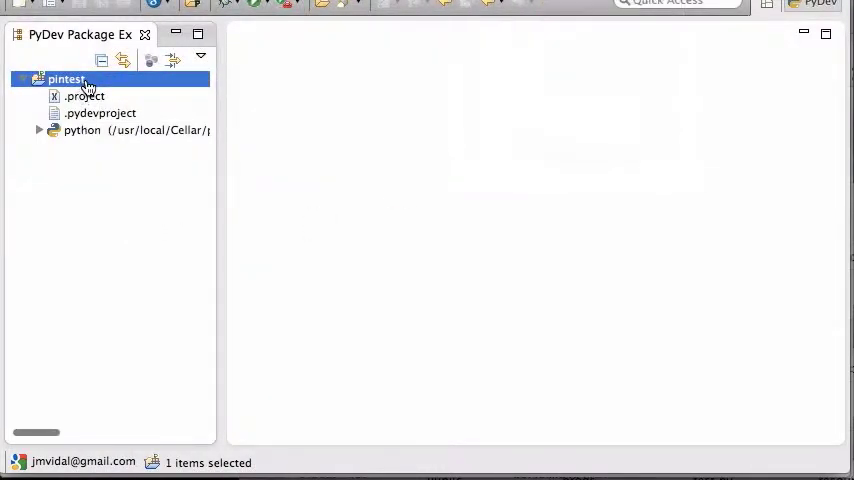
right_click(66, 79)
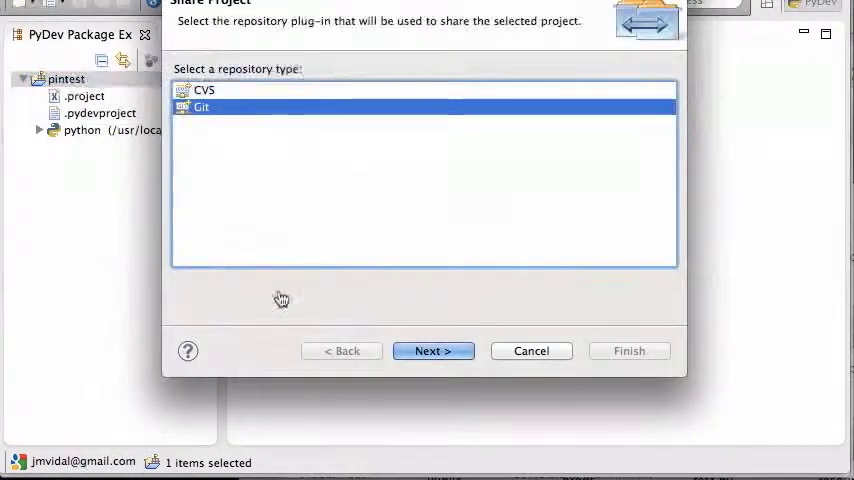
mouse_move(360, 288)
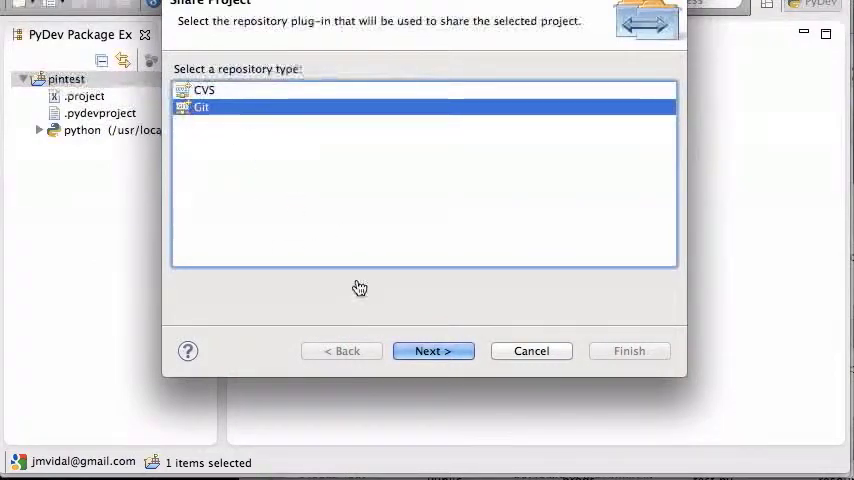
- Connect pintest to its existing Git repository, keeping the parent-folder option checked
click(433, 350)
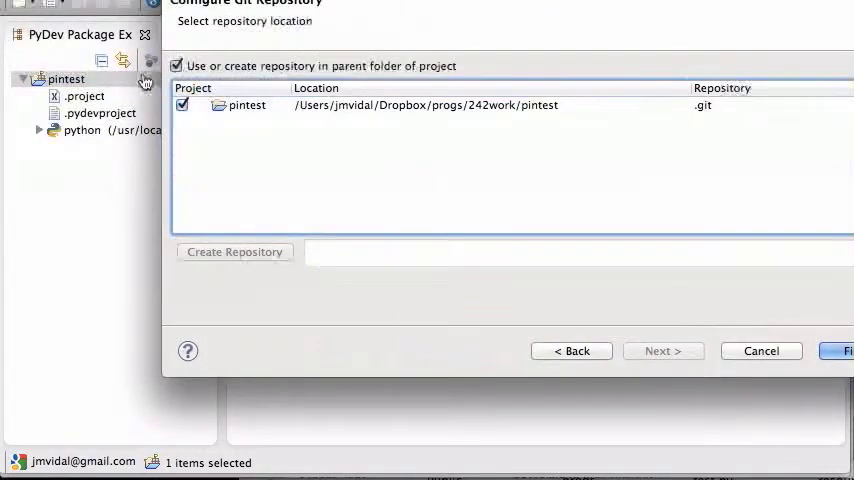
click(176, 66)
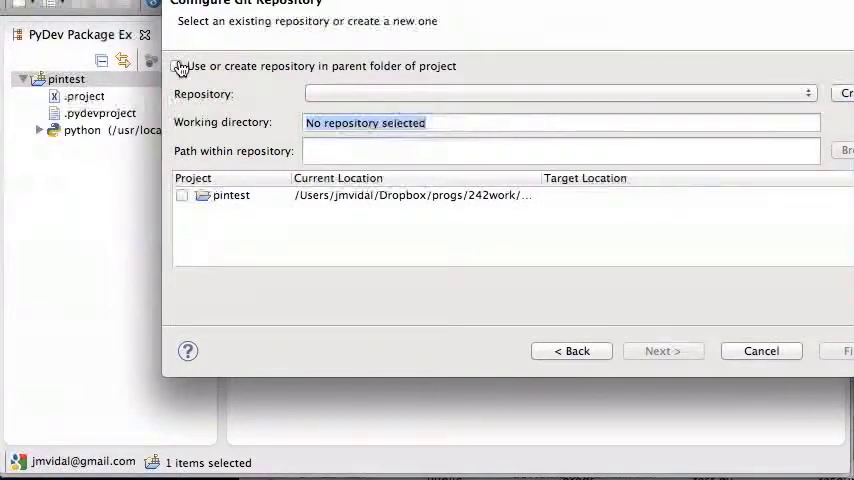
click(177, 66)
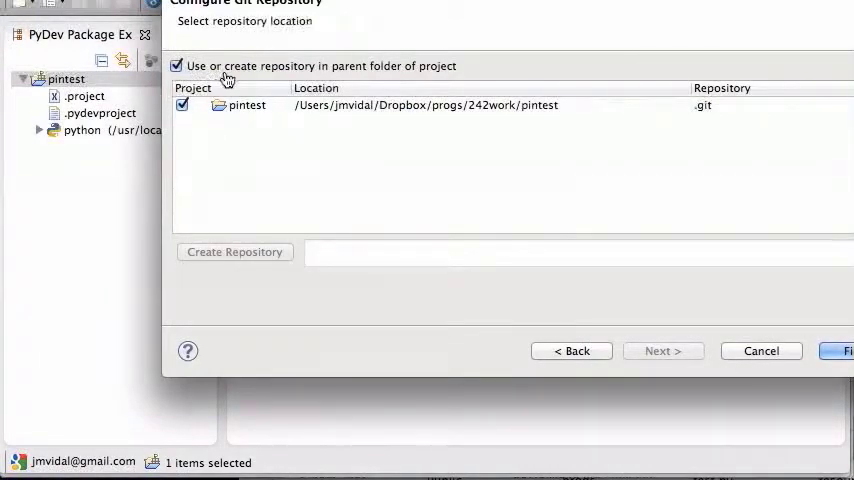
mouse_move(504, 128)
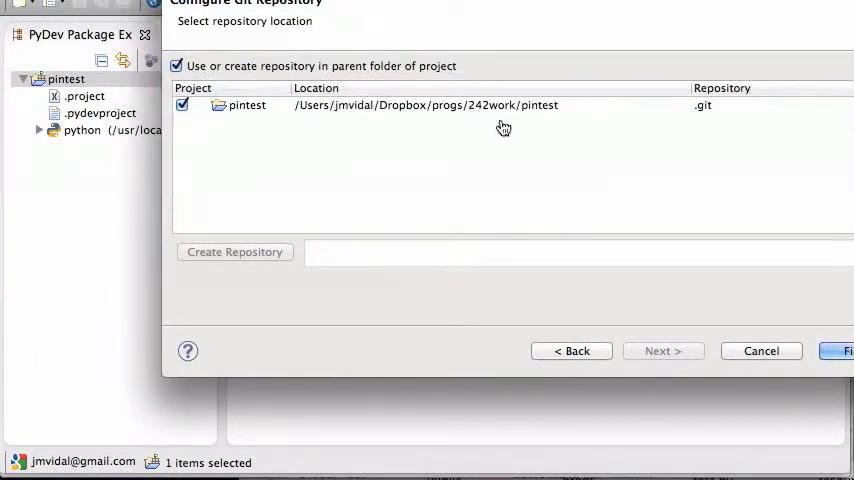
mouse_move(550, 115)
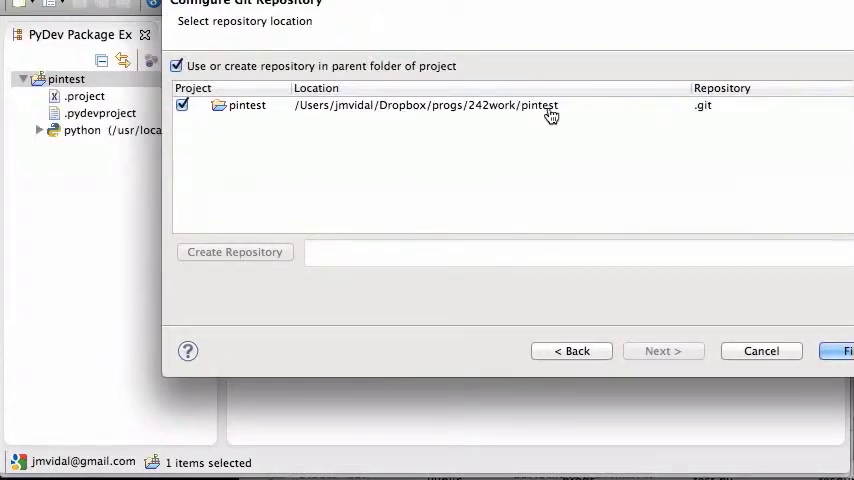
mouse_move(677, 123)
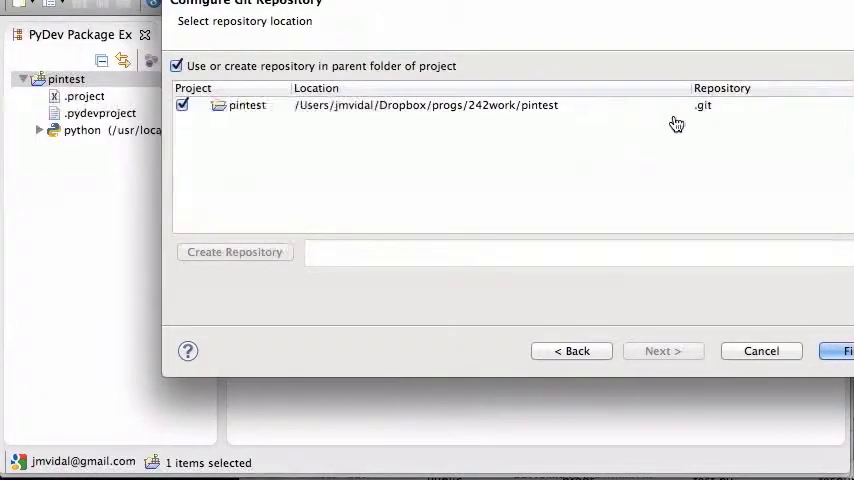
mouse_move(556, 114)
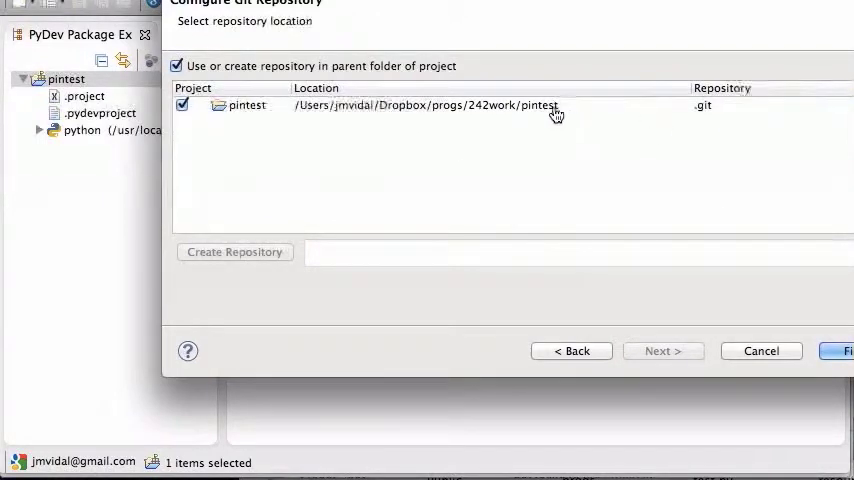
mouse_move(291, 121)
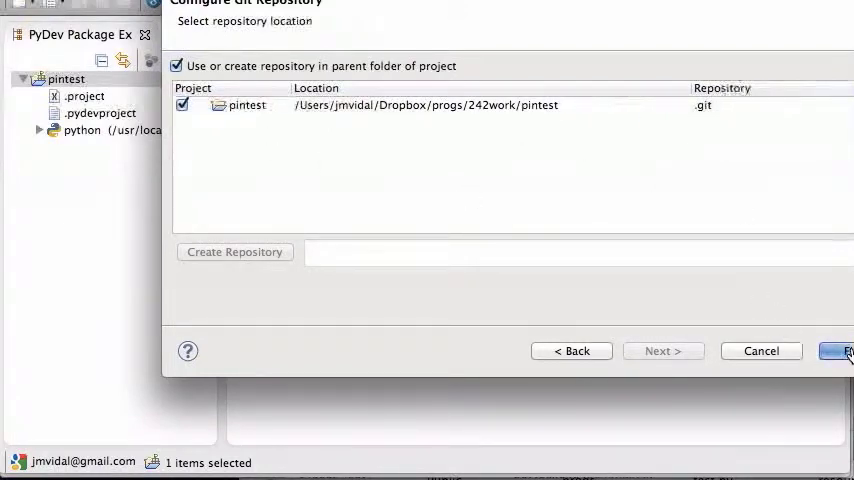
click(838, 350)
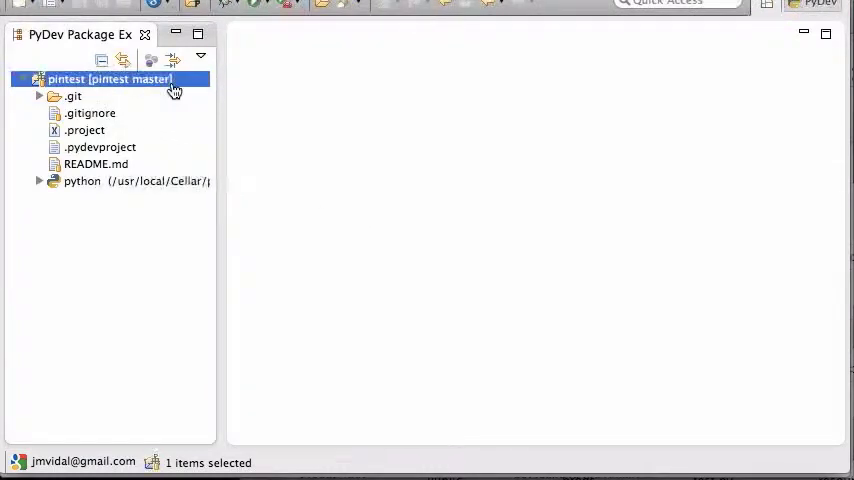
click(89, 113)
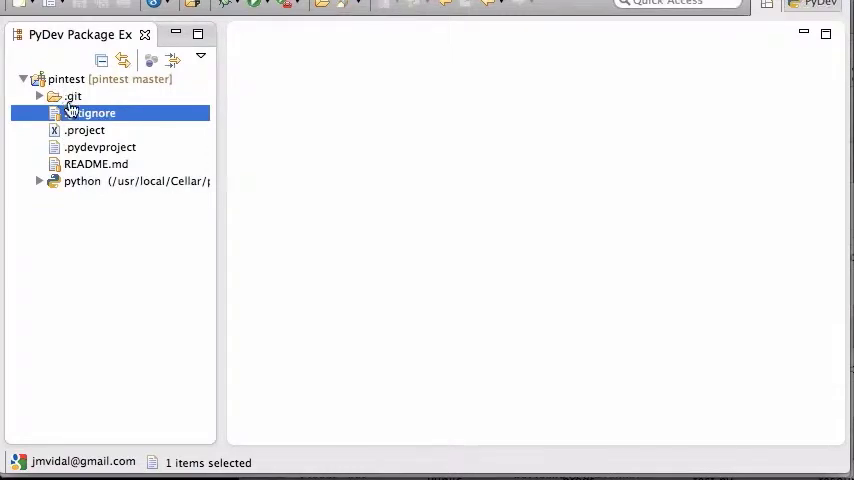
click(95, 163)
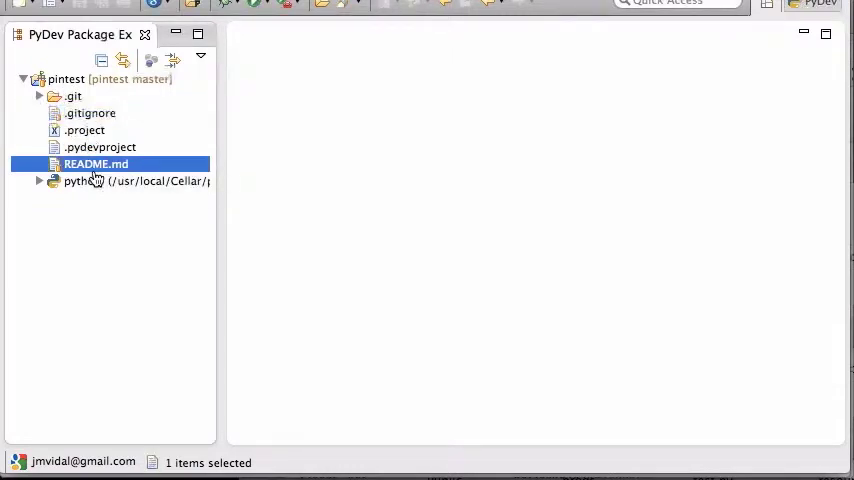
click(90, 113)
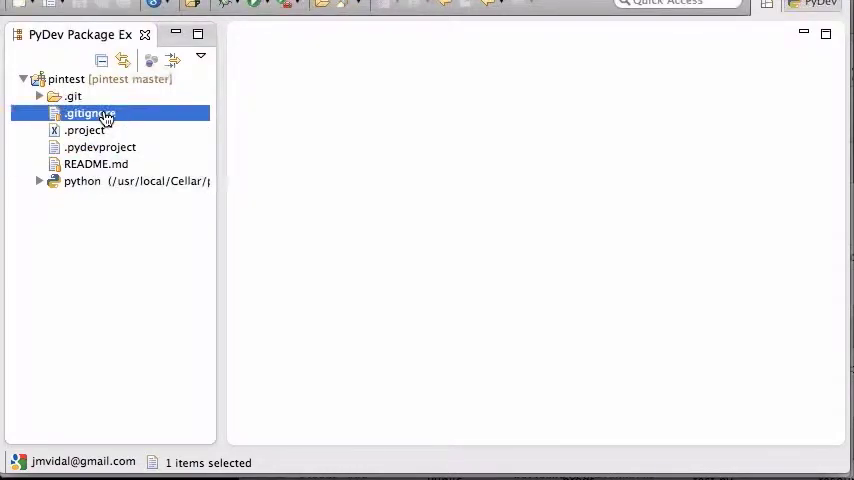
- Open pintest's .gitignore and scroll to the .project and .pydevproject entries
double_click(90, 113)
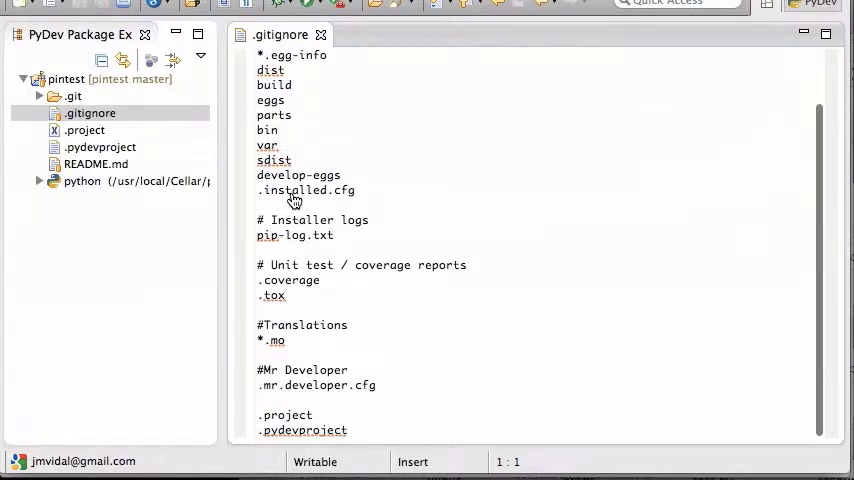
mouse_move(302, 137)
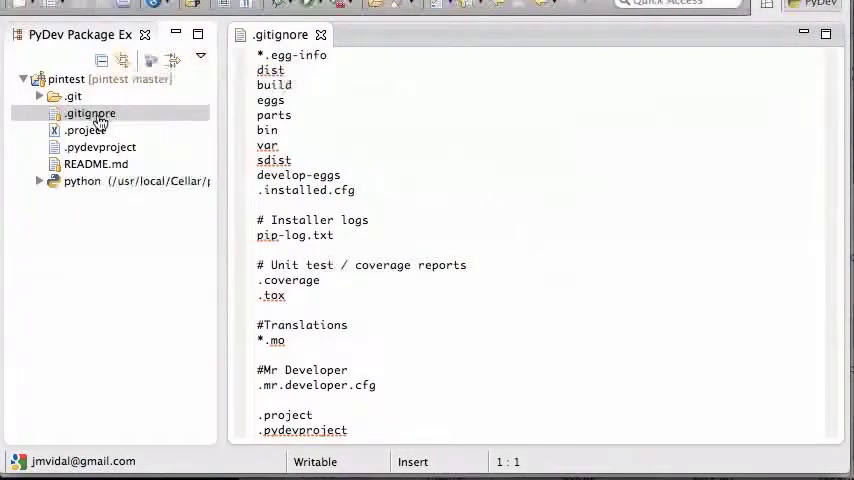
mouse_move(316, 147)
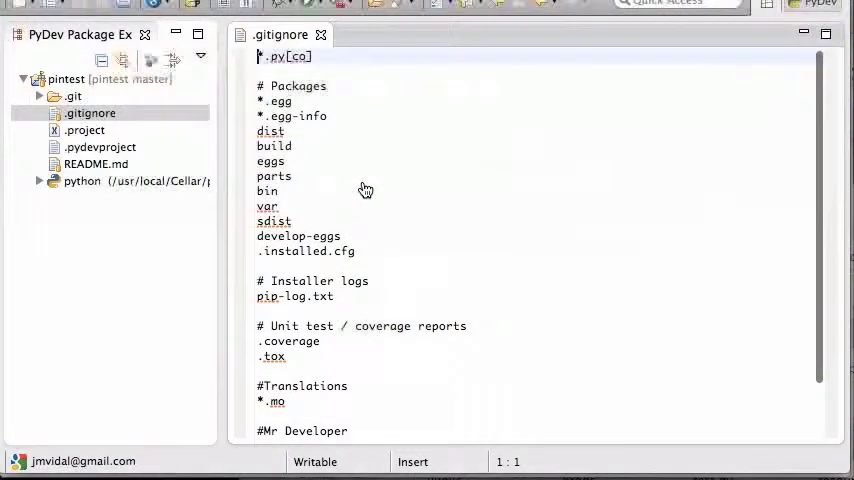
mouse_move(318, 200)
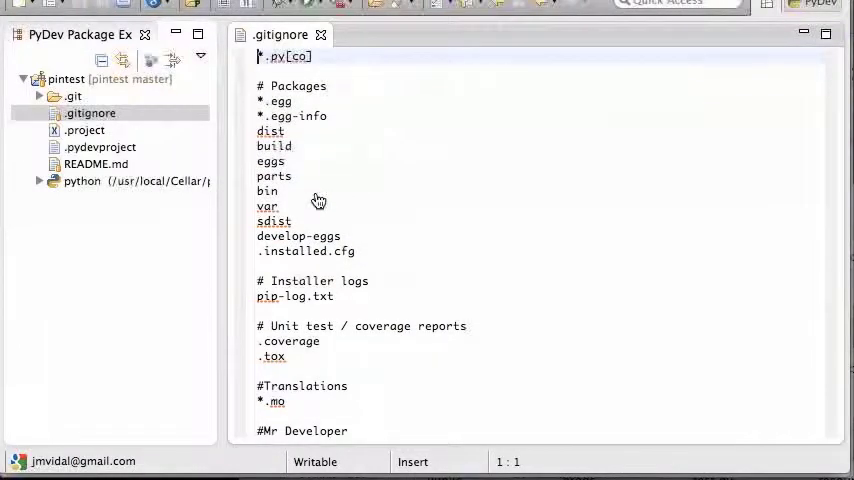
mouse_move(330, 238)
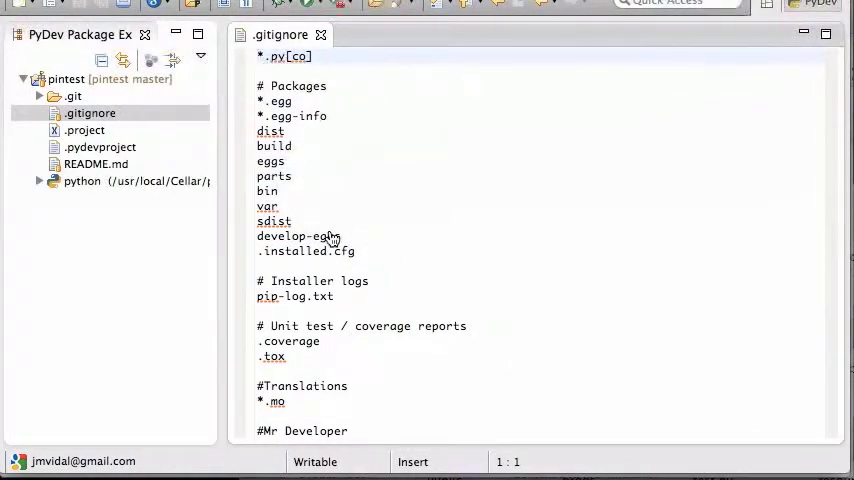
scroll(down, 3)
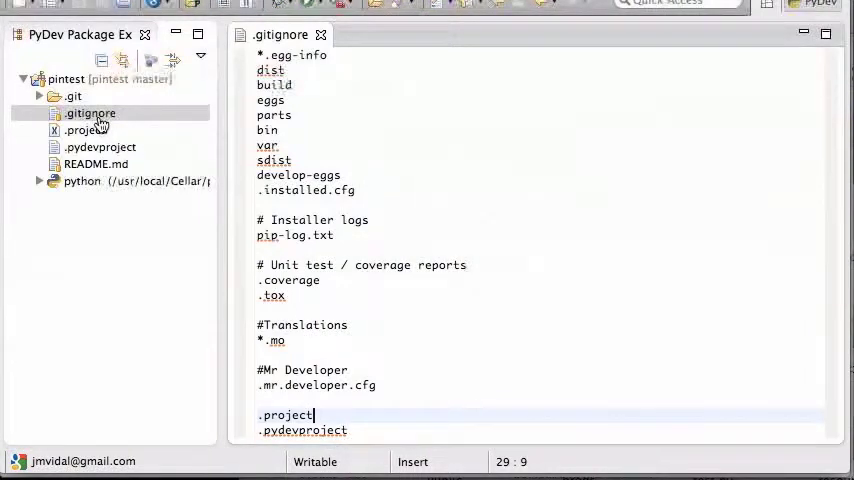
mouse_move(140, 124)
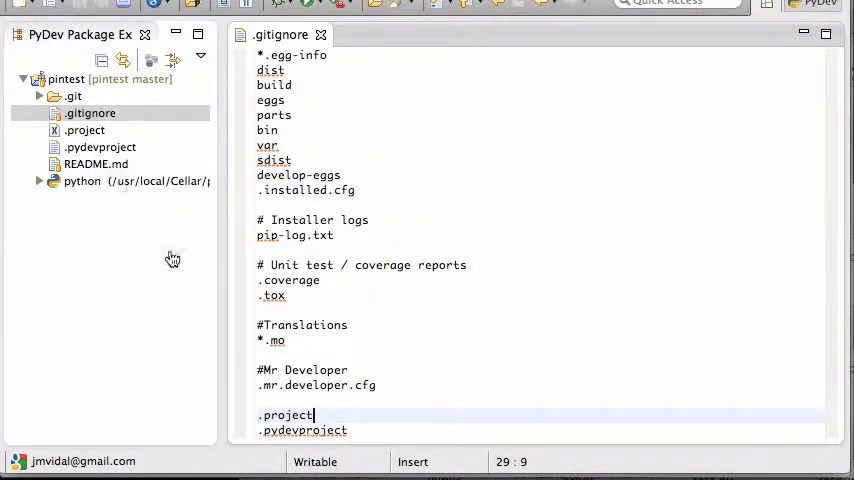
mouse_move(311, 75)
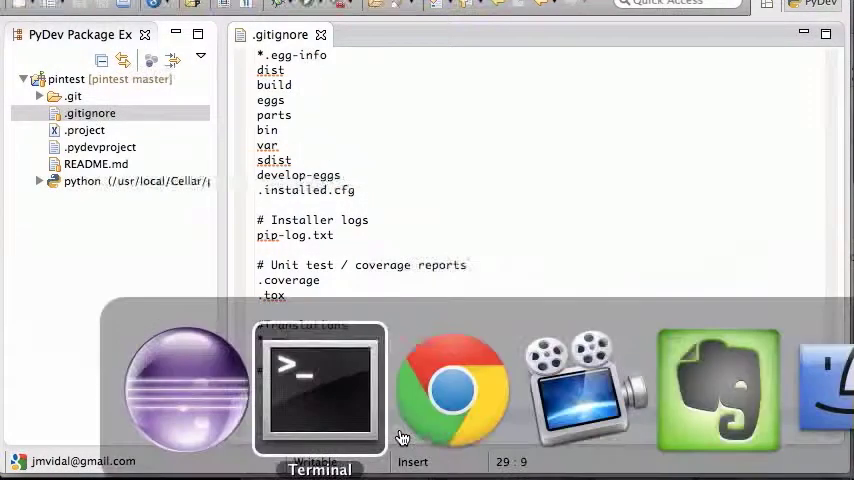
- Print the contents of .pydevproject in Terminal
click(320, 390)
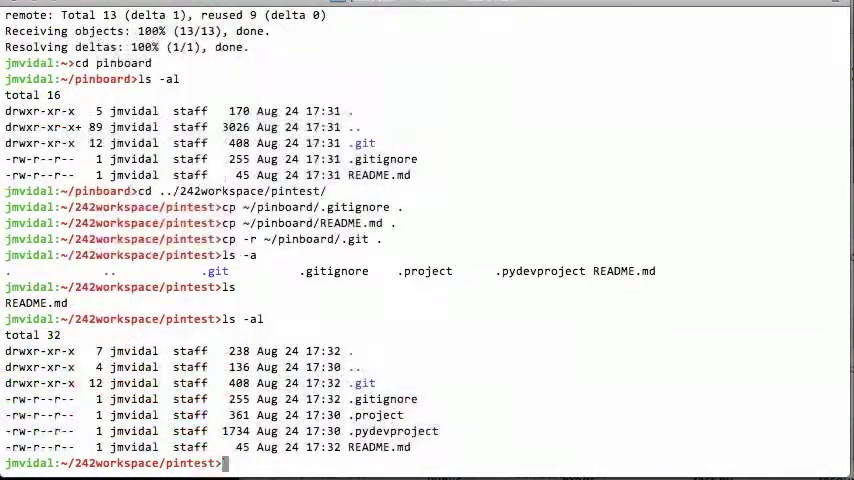
text(cat .)
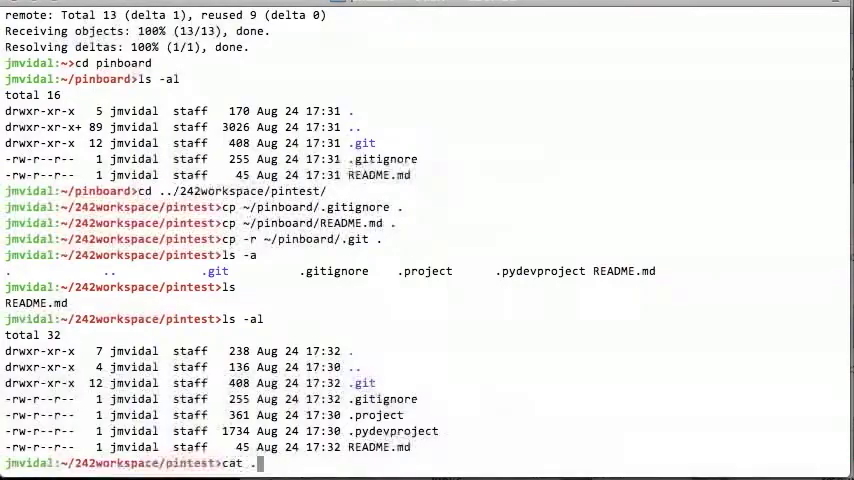
key(Return)
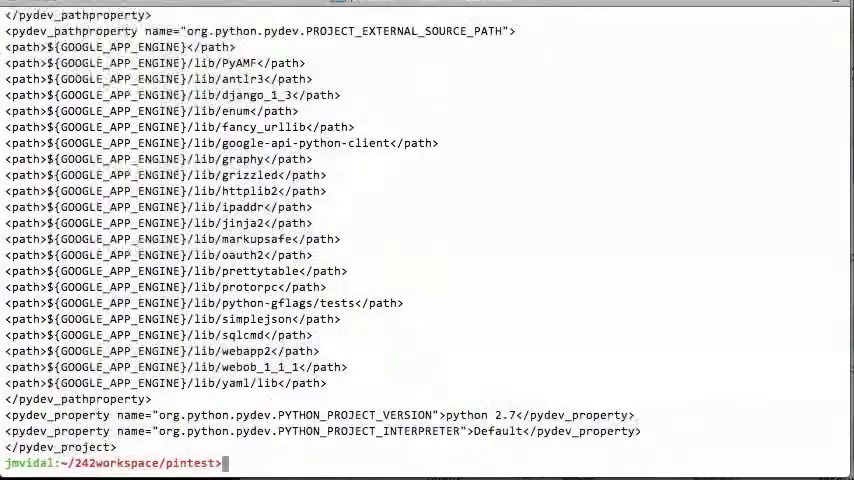
scroll(up, 3)
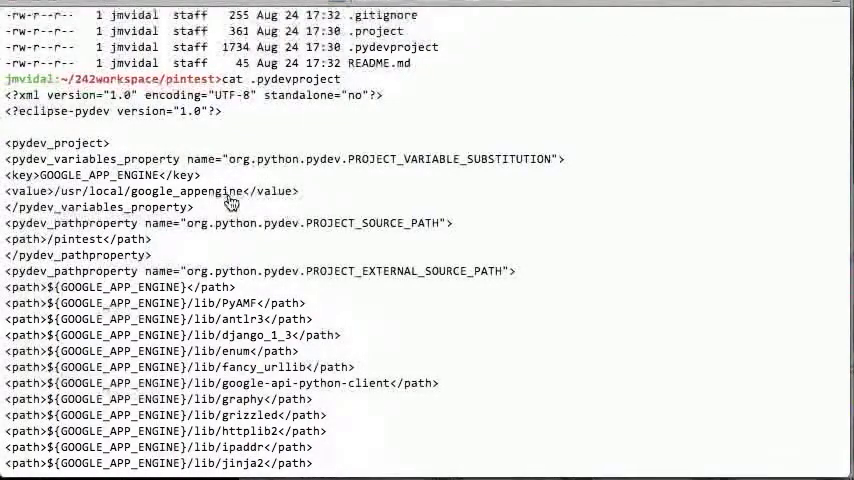
mouse_move(120, 194)
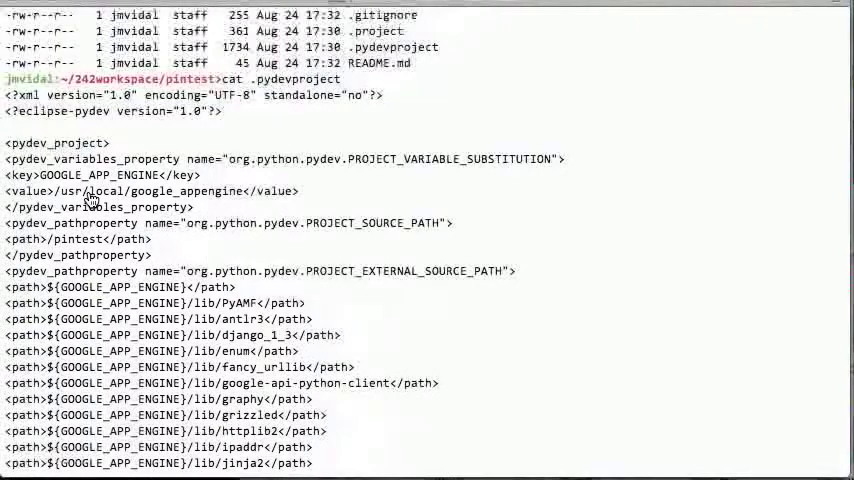
mouse_move(68, 202)
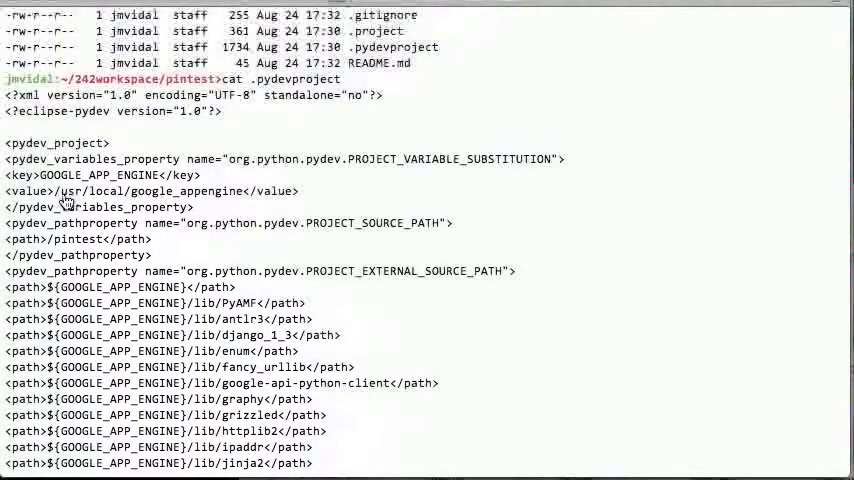
mouse_move(232, 210)
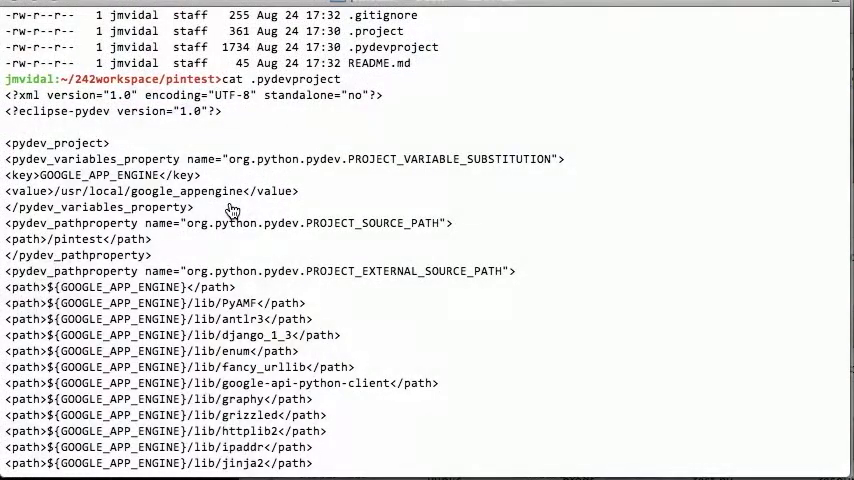
mouse_move(177, 211)
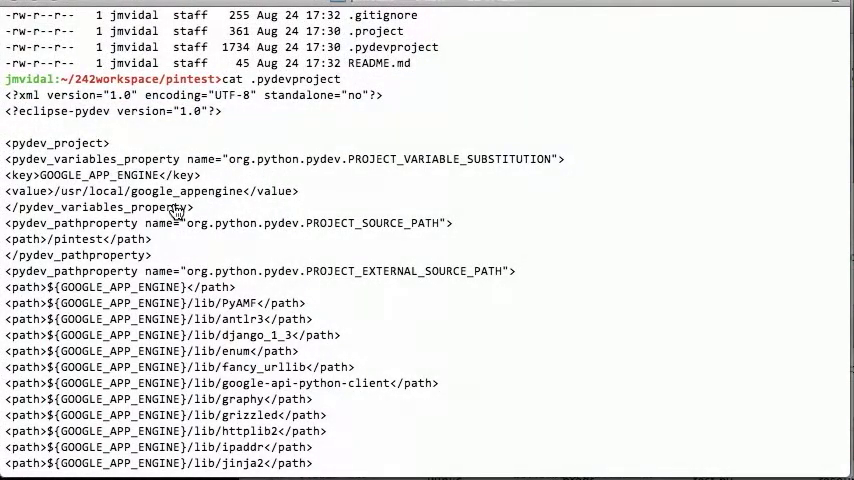
mouse_move(302, 138)
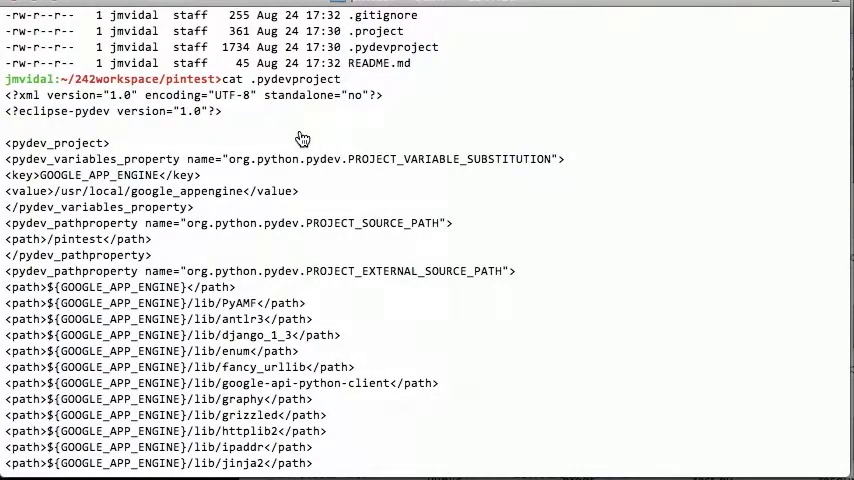
mouse_move(213, 148)
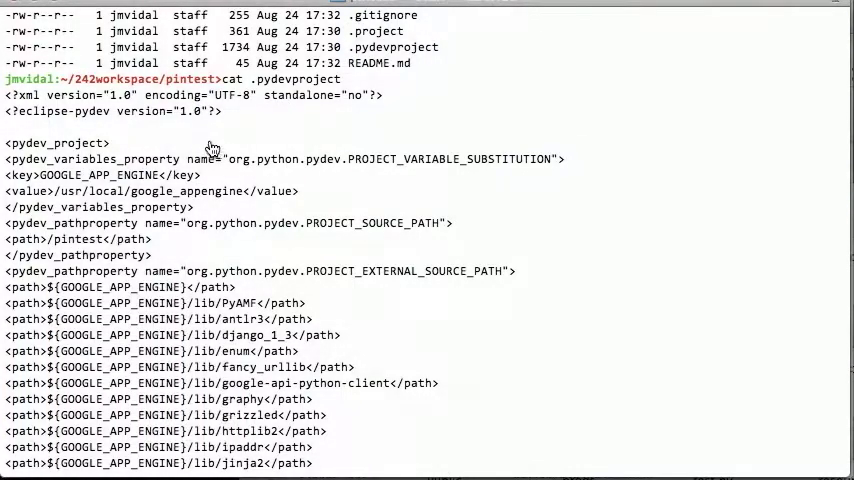
- Run ls -al in pintest to show .git, .gitignore and README.md
scroll(down, 3)
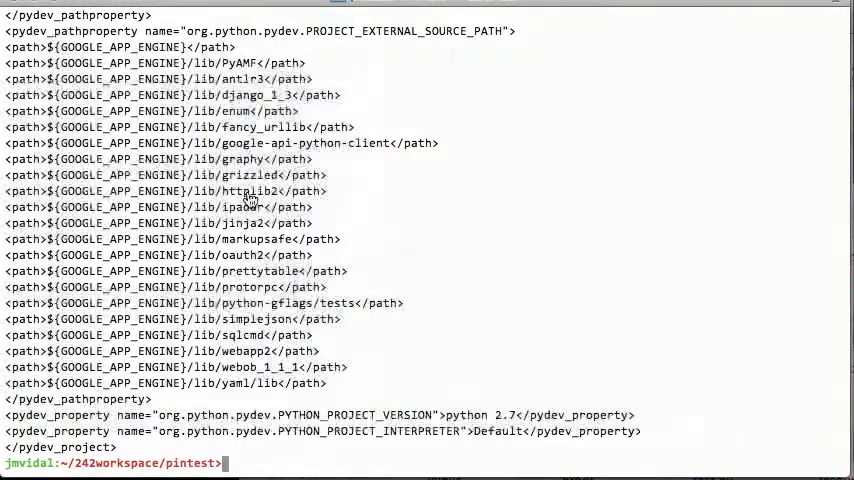
text(ls)
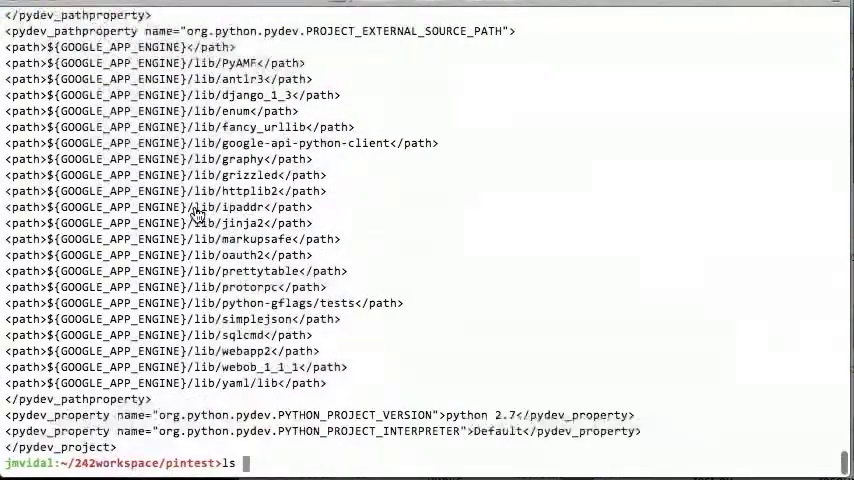
key(Return)
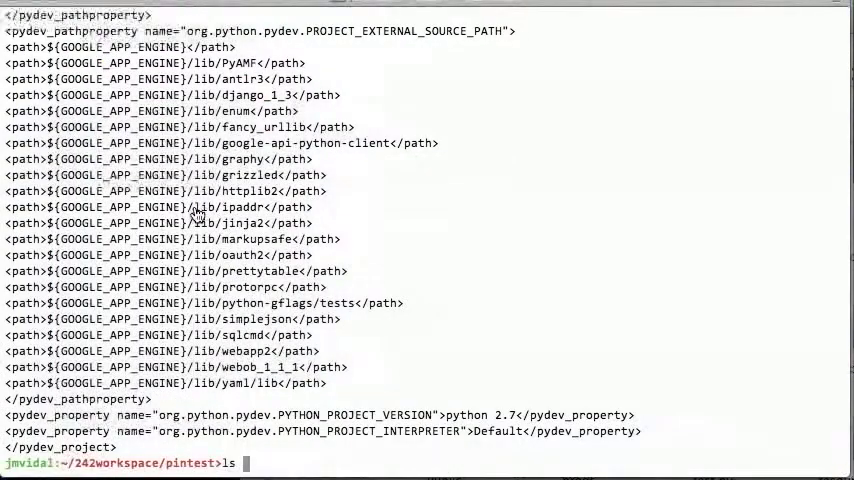
text(a)
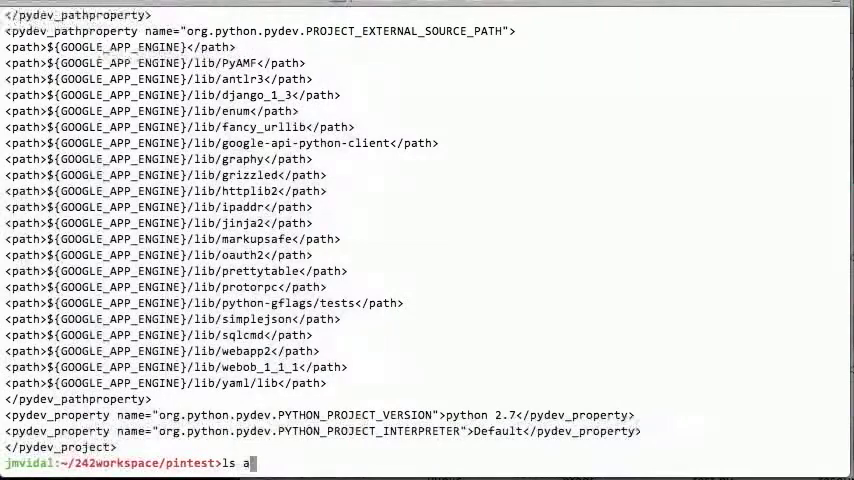
text(-)
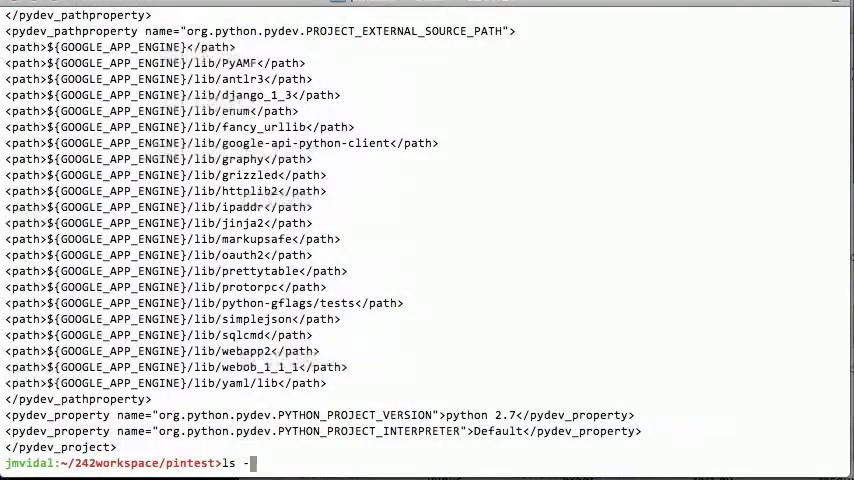
key(Return)
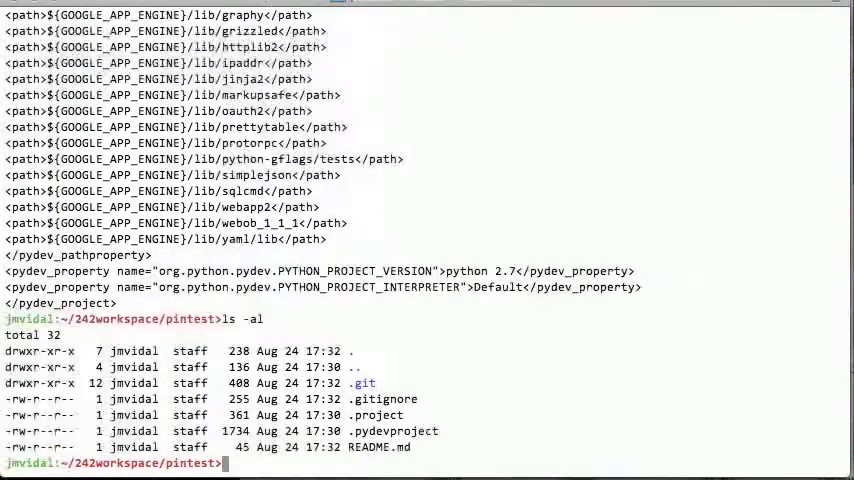
mouse_move(360, 428)
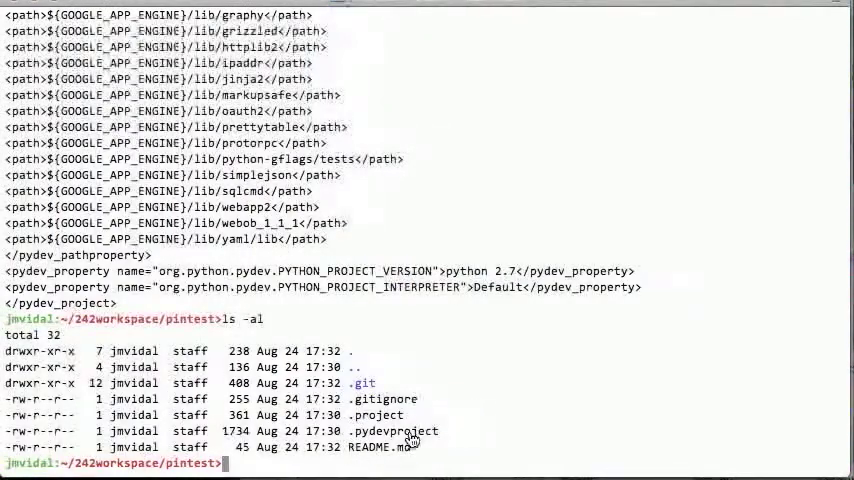
mouse_move(405, 398)
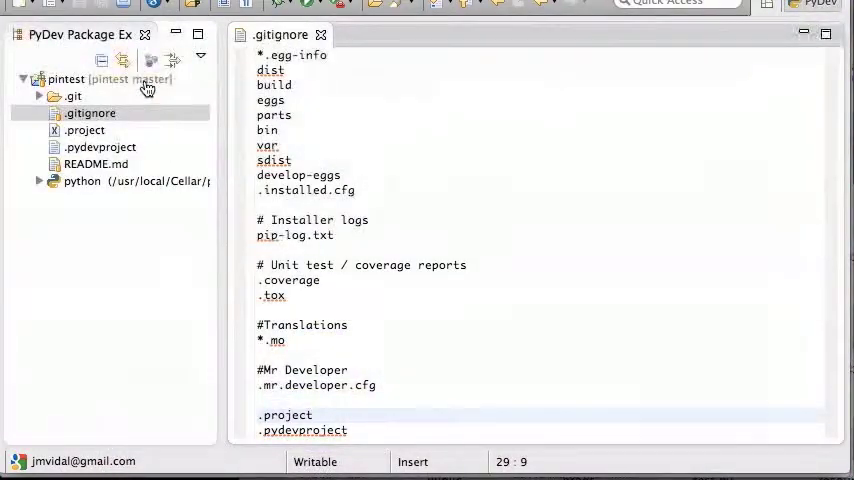
- Append the line '#this is a comment' to the end of .gitignore and save
click(85, 130)
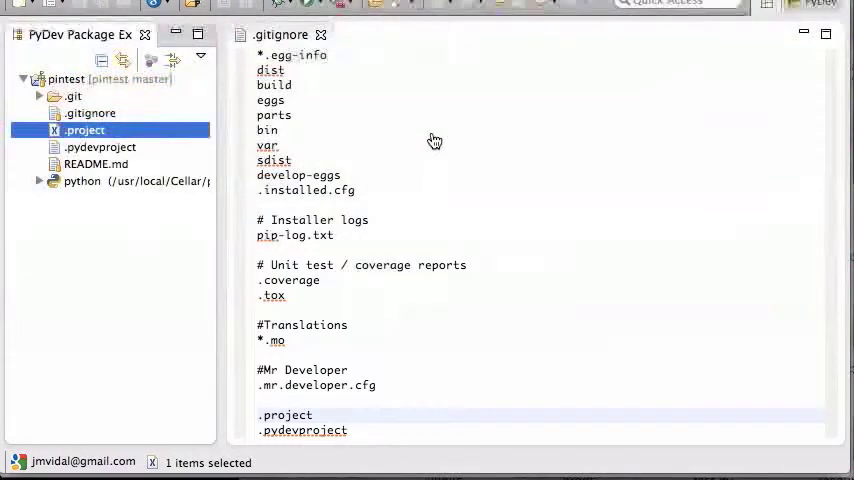
click(349, 370)
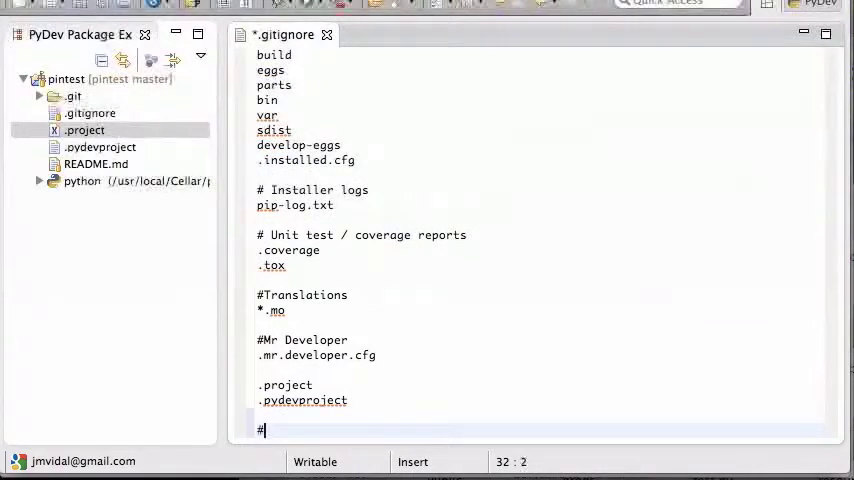
text(this is a comment)
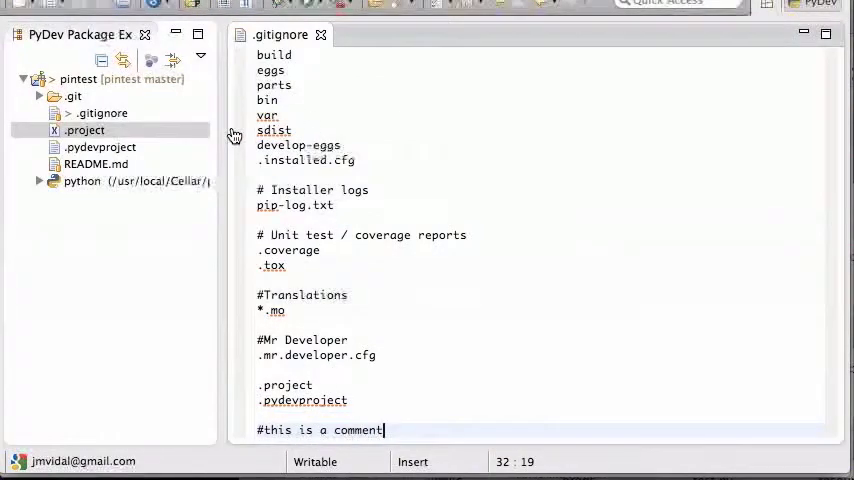
mouse_move(314, 262)
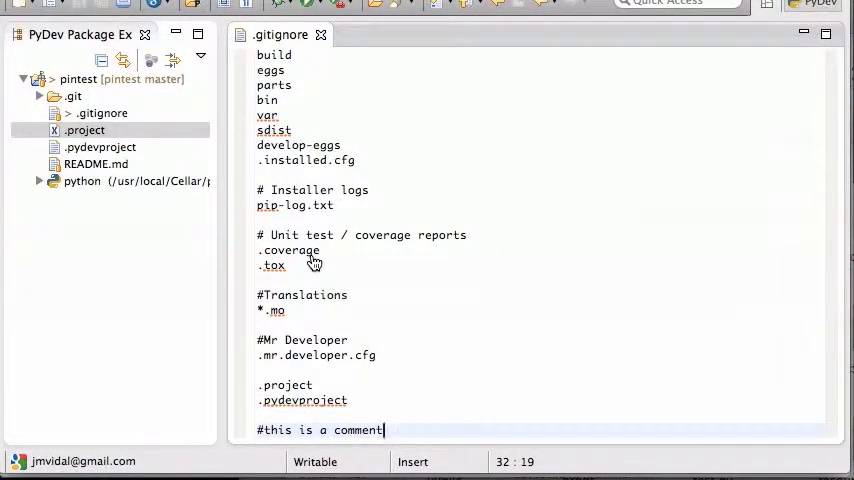
mouse_move(228, 98)
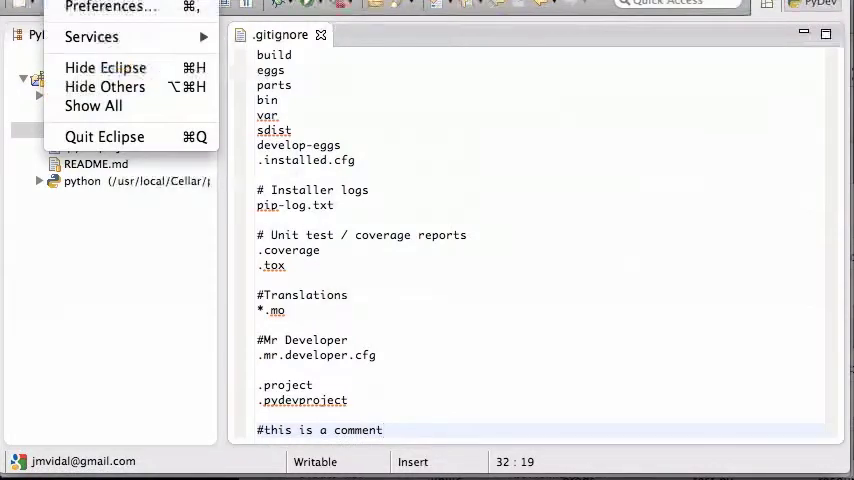
- Set Quick Diff's reference source to 'A Git Revision' in Preferences
click(110, 8)
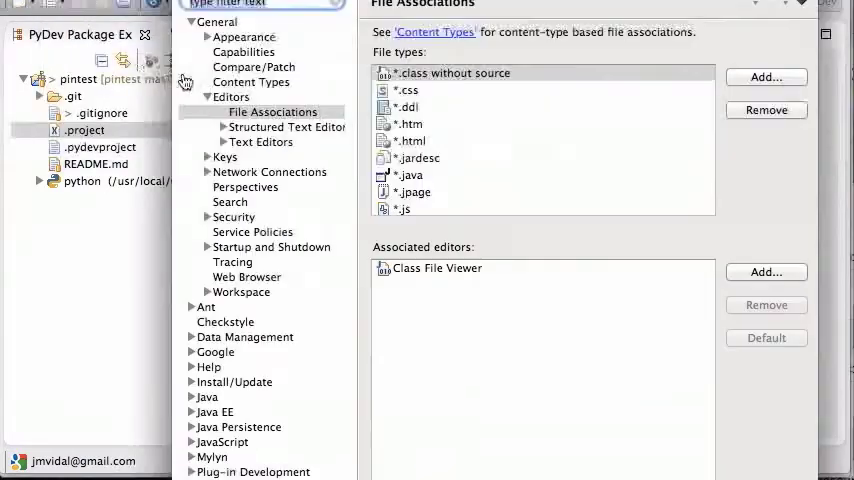
text(quic)
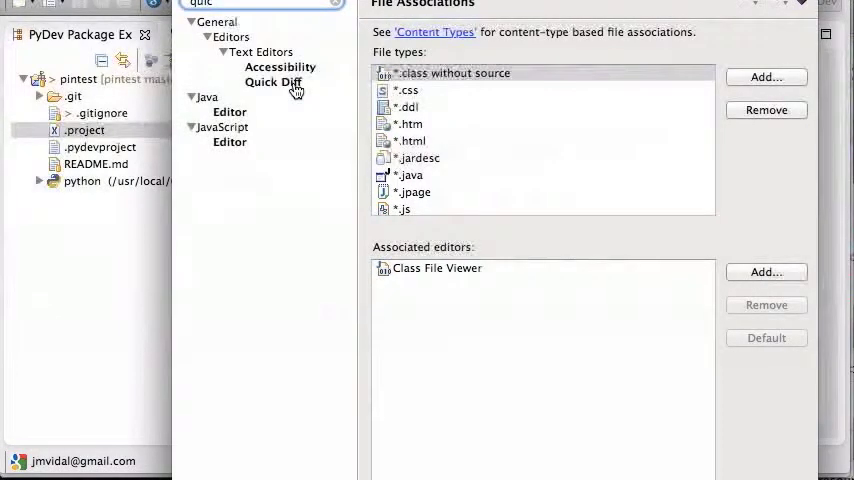
click(272, 82)
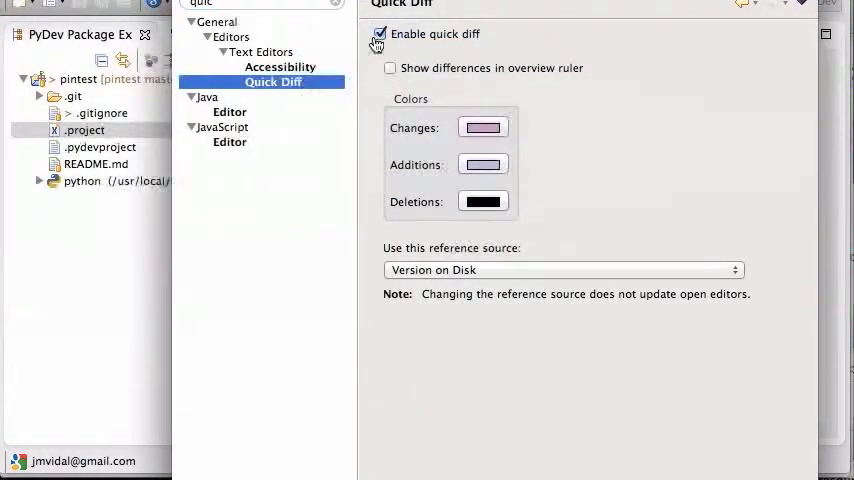
mouse_move(418, 258)
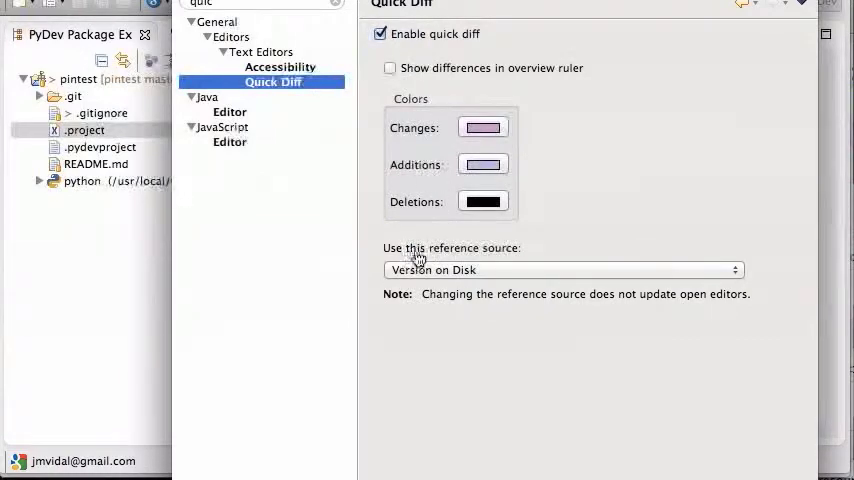
click(563, 270)
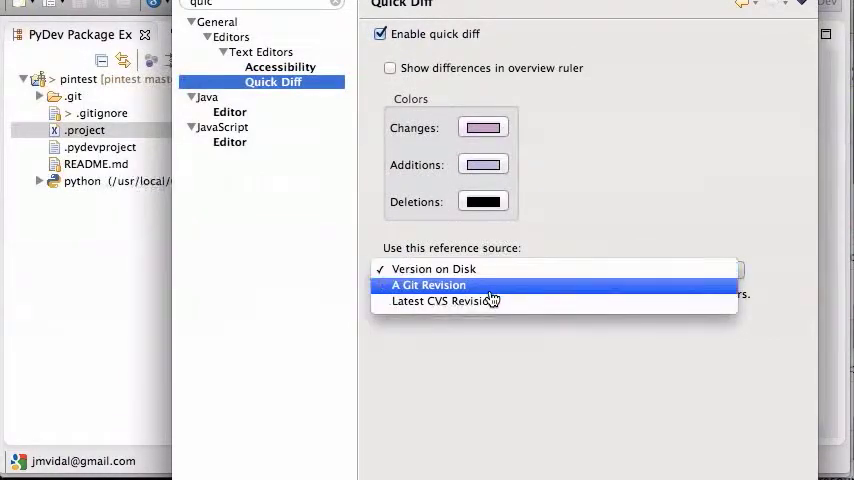
click(427, 285)
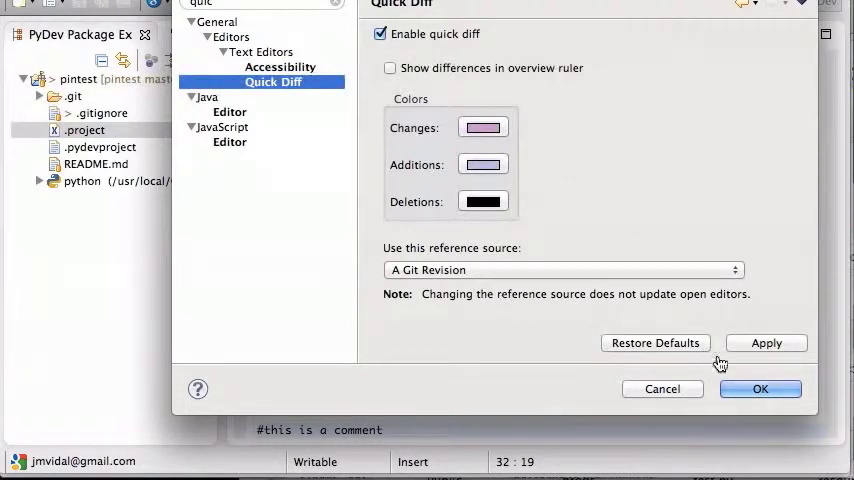
click(759, 389)
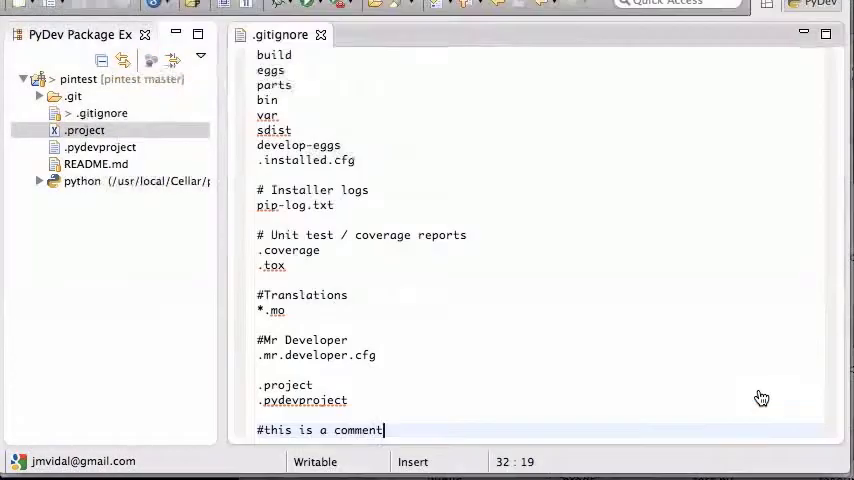
- Add a '# this is another' comment line below the first comment in .gitignore
key(Return)
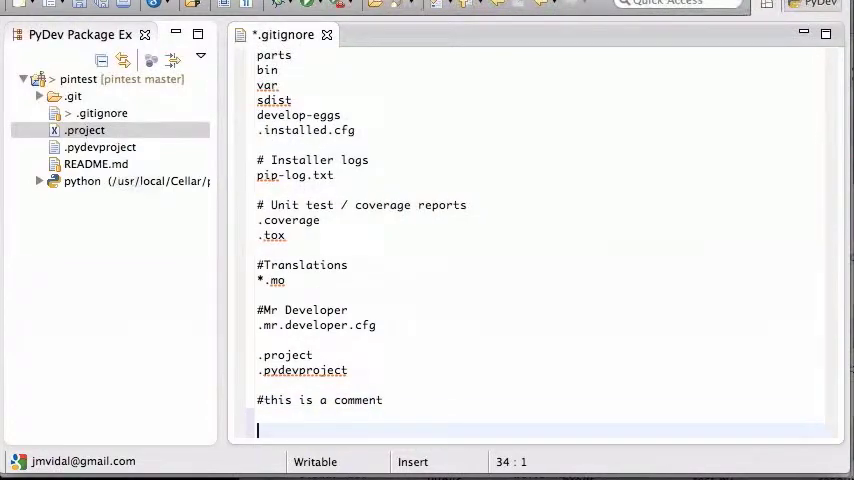
text(# this is)
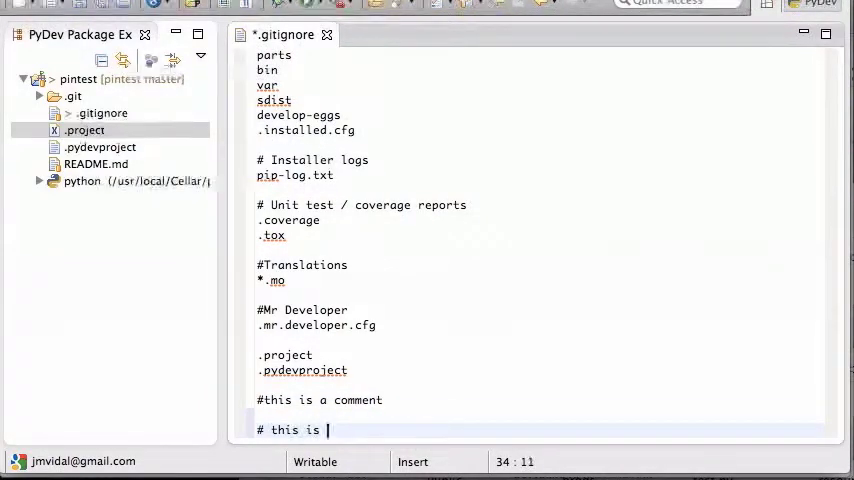
text(another)
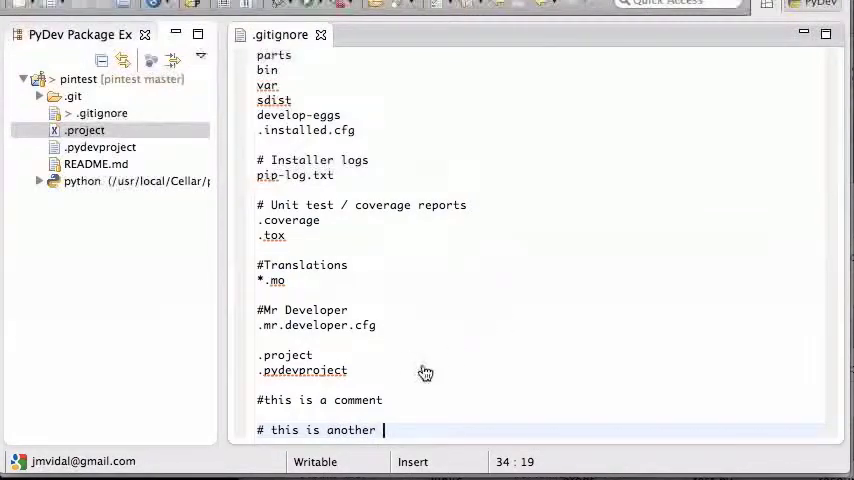
- Close .gitignore, reopen it from Package Explorer, and click through its comment lines
click(321, 35)
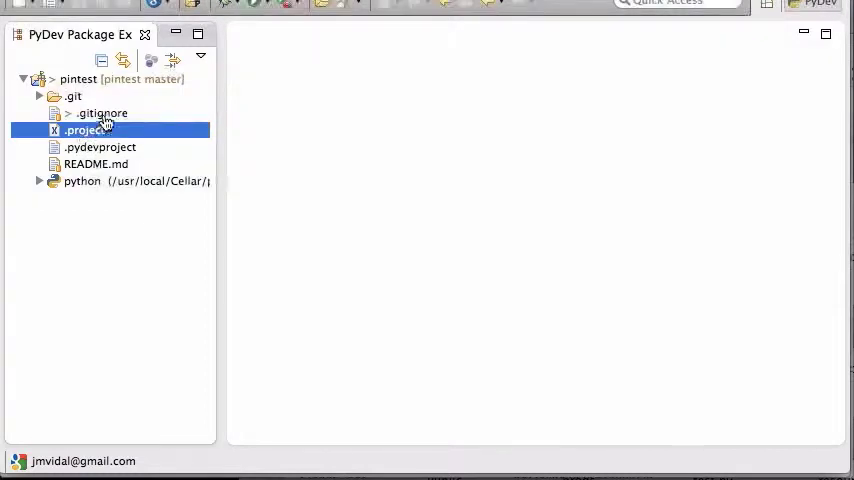
click(100, 113)
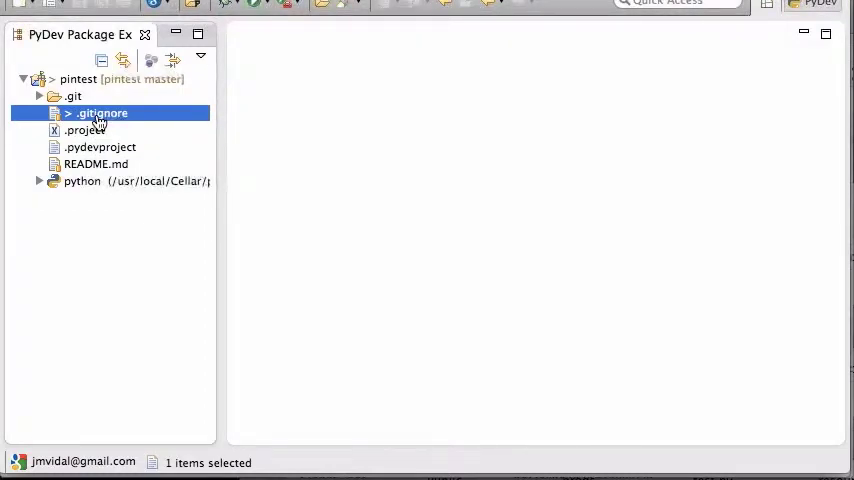
double_click(101, 113)
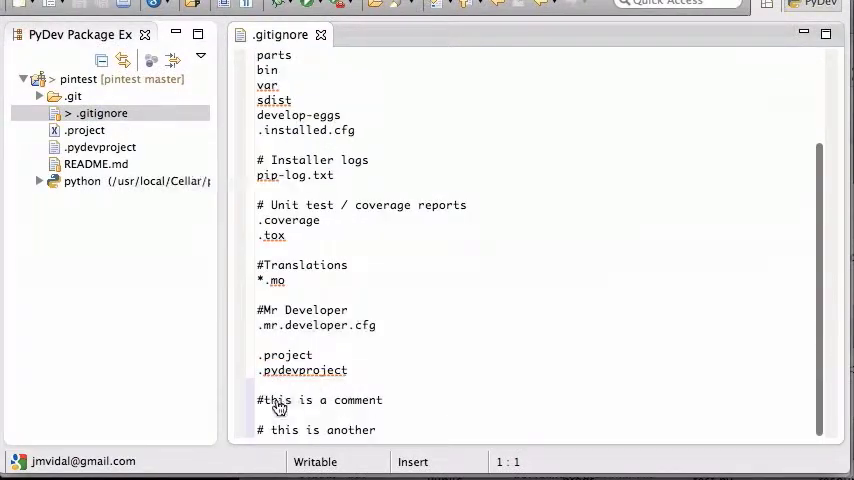
click(305, 400)
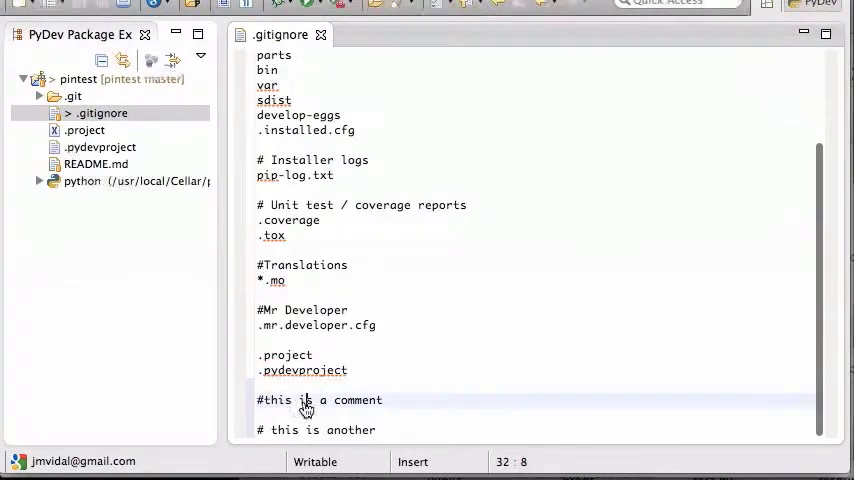
mouse_move(291, 408)
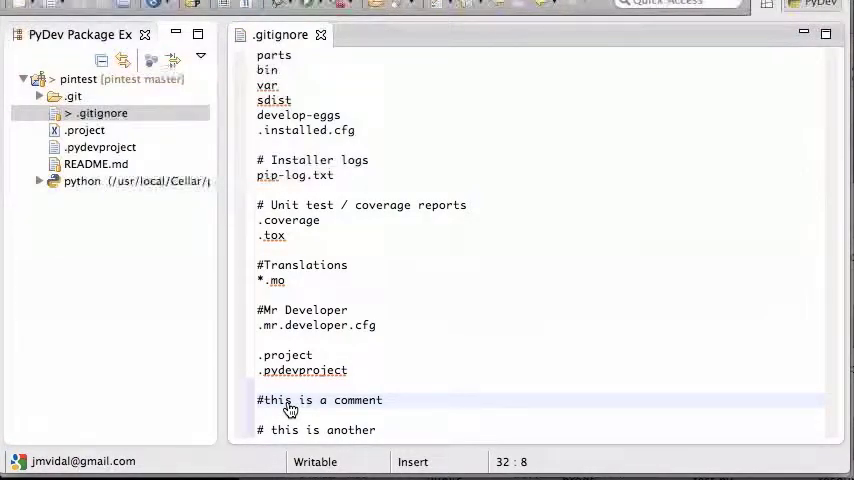
click(260, 387)
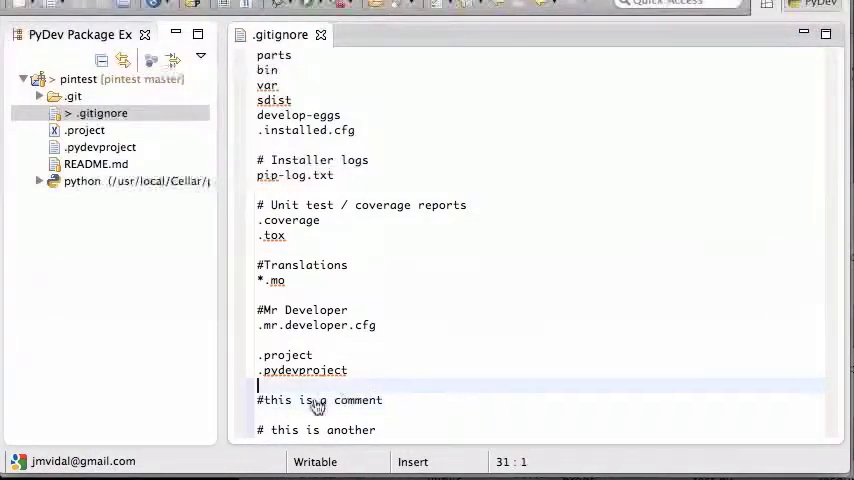
mouse_move(330, 405)
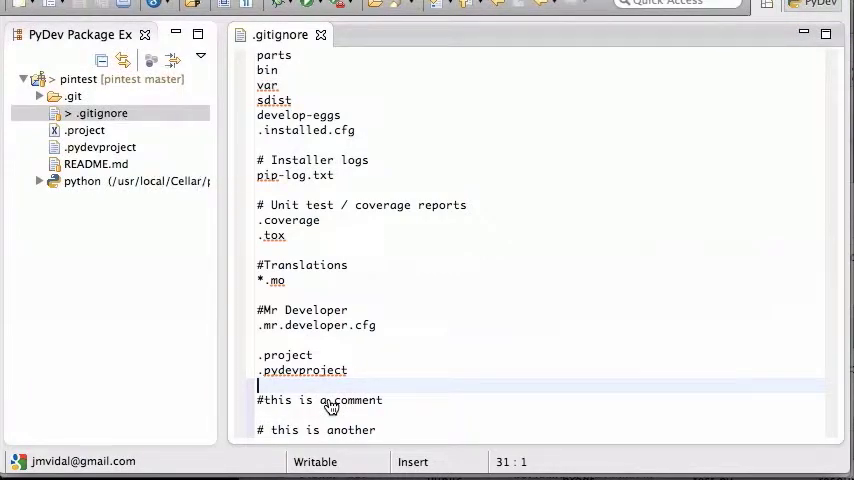
mouse_move(445, 399)
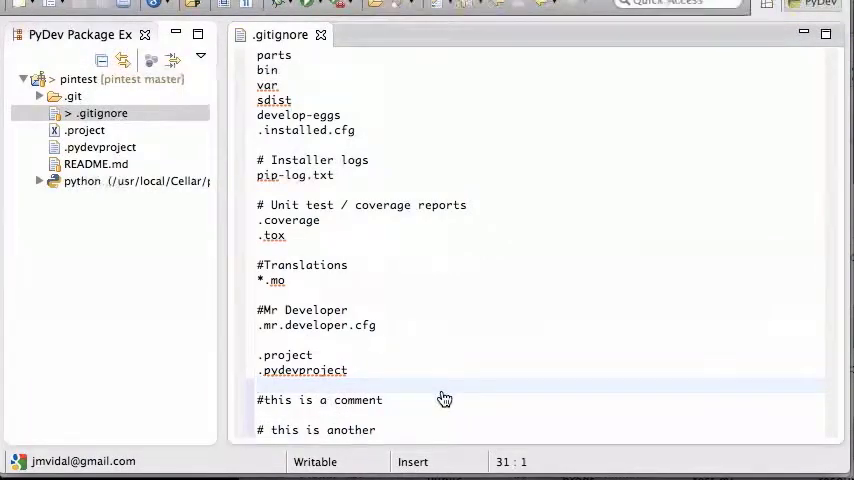
click(271, 400)
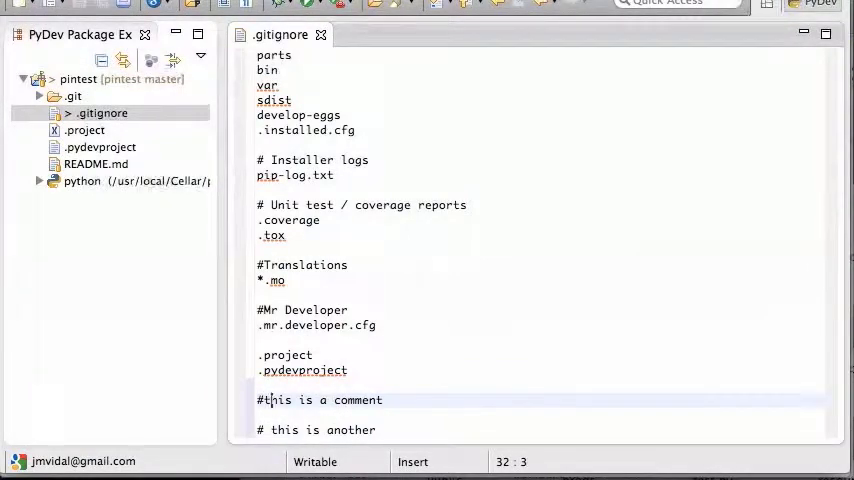